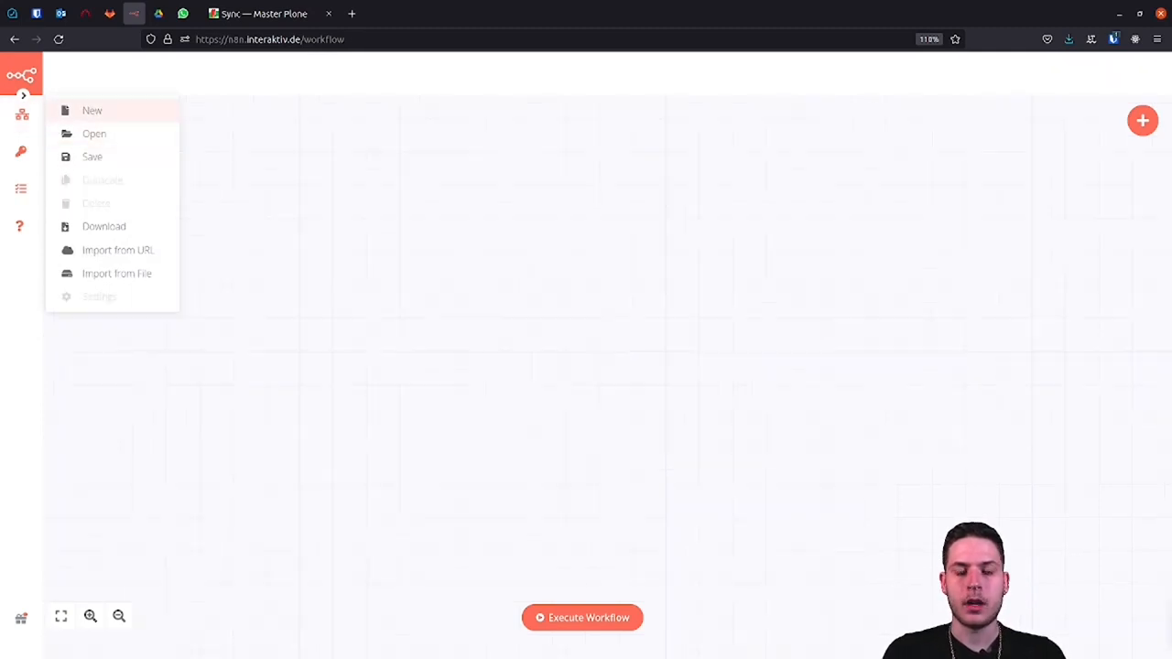
Step: Create a new workflow named 'Plone / Docs Sync' and save it
click(92, 110)
text(M)
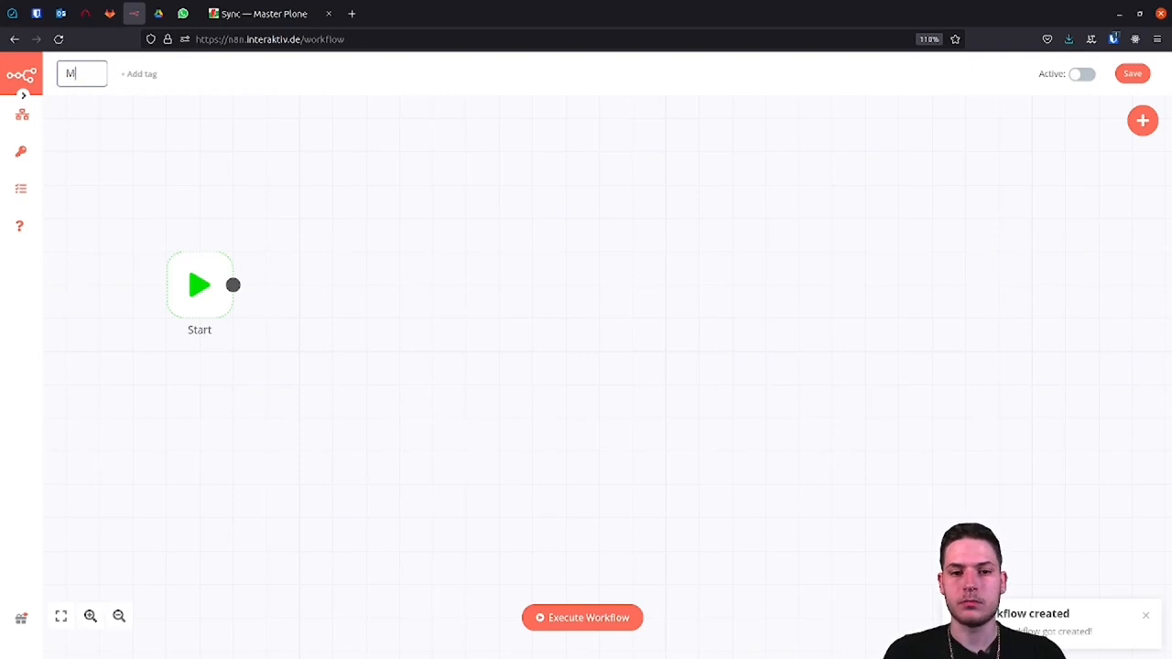
text(Plone / Docs Sync)
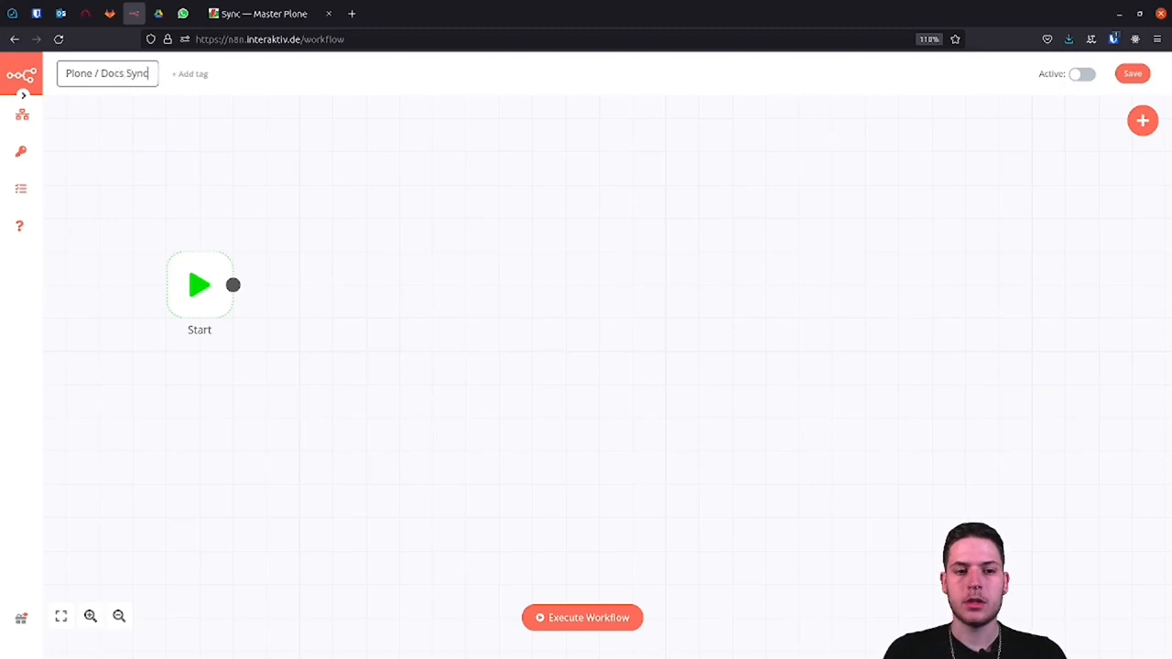
click(1132, 74)
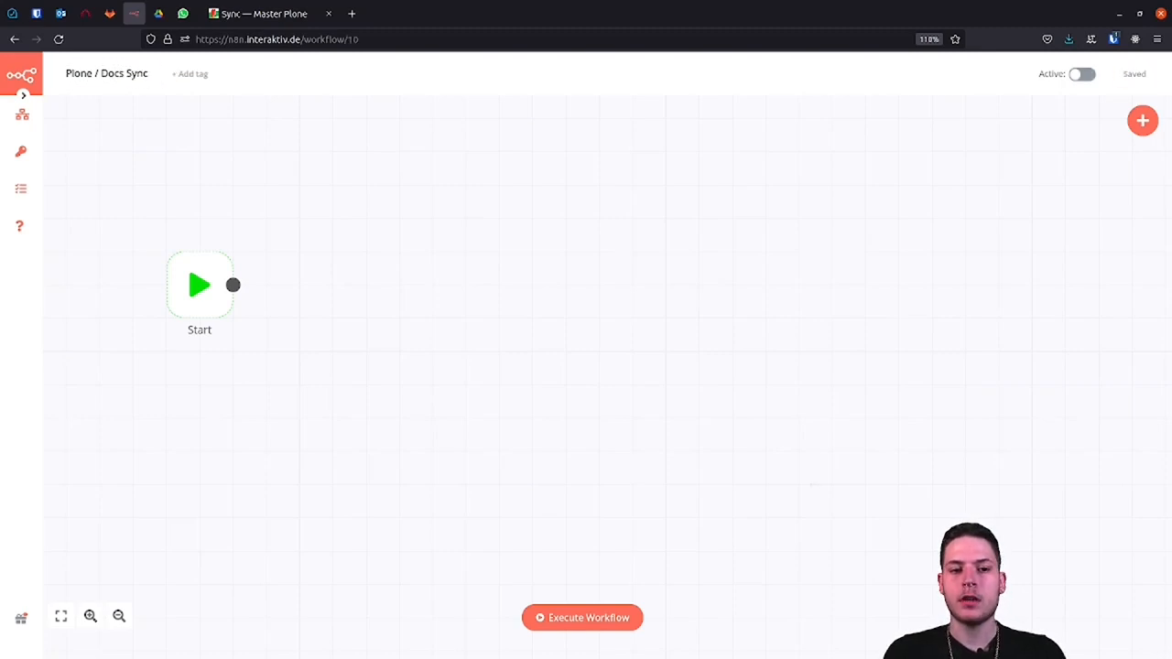
mouse_move(200, 285)
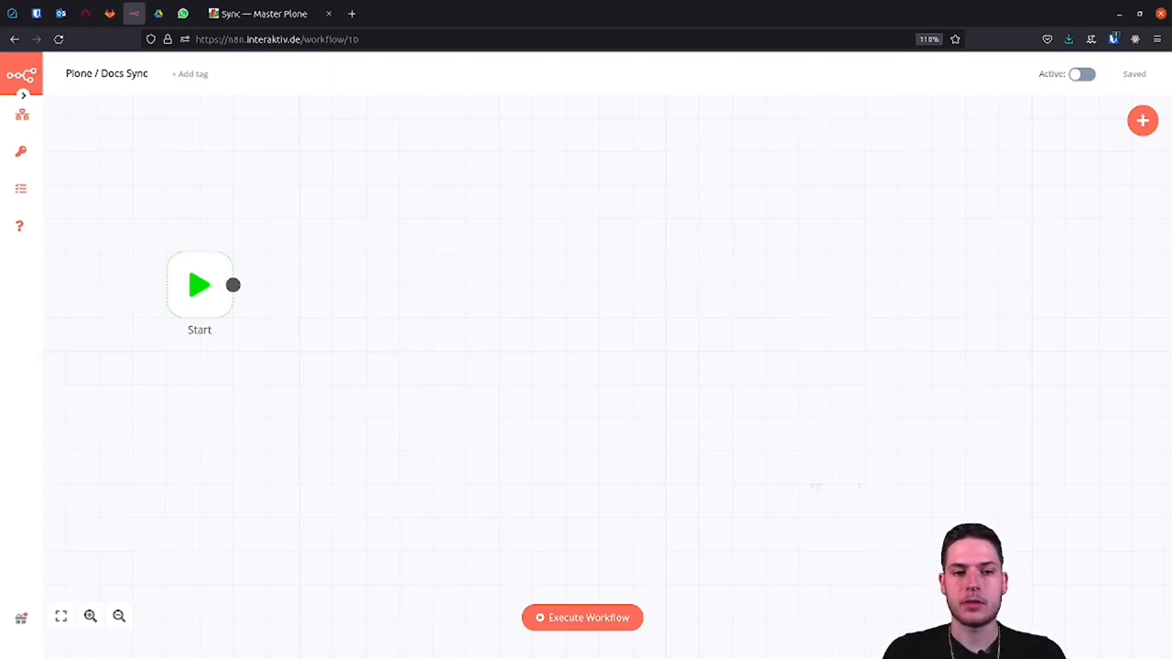
Step: Chain a Plone node and two Google Docs nodes after the Start node
click(1143, 120)
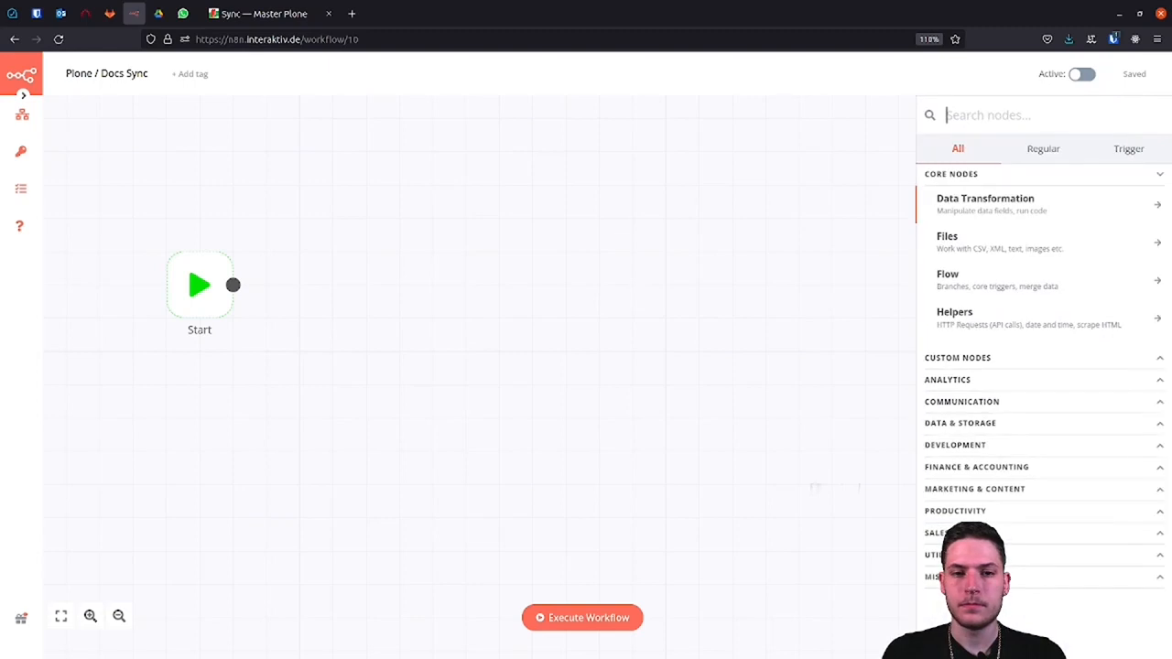
text(Plone)
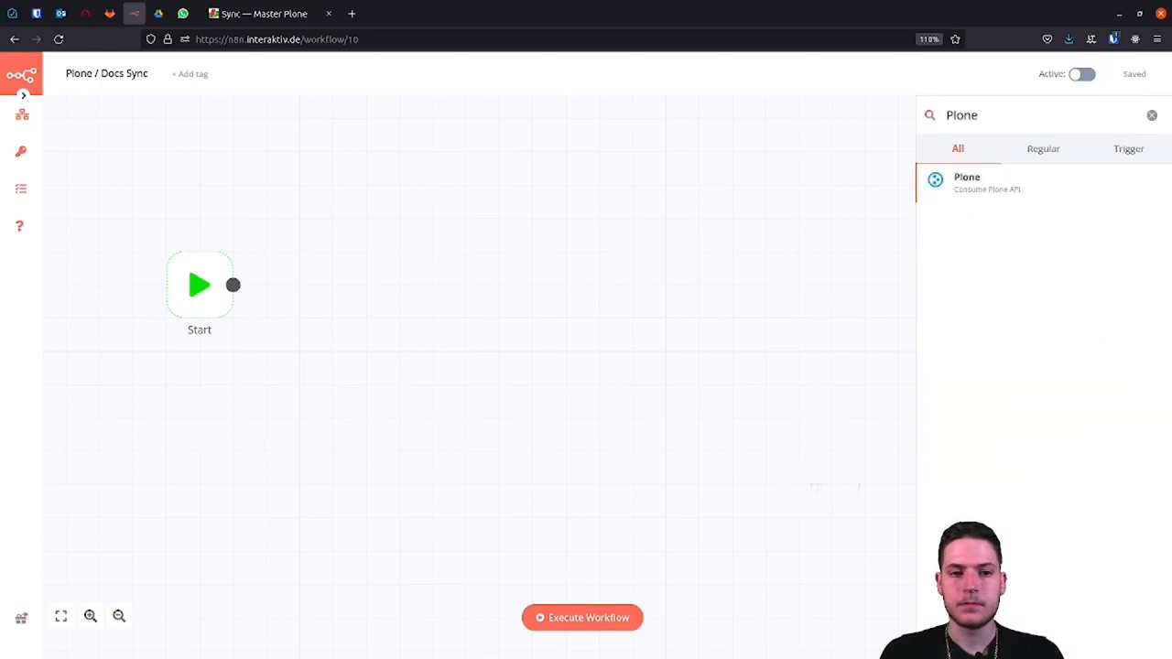
click(967, 182)
text(c)
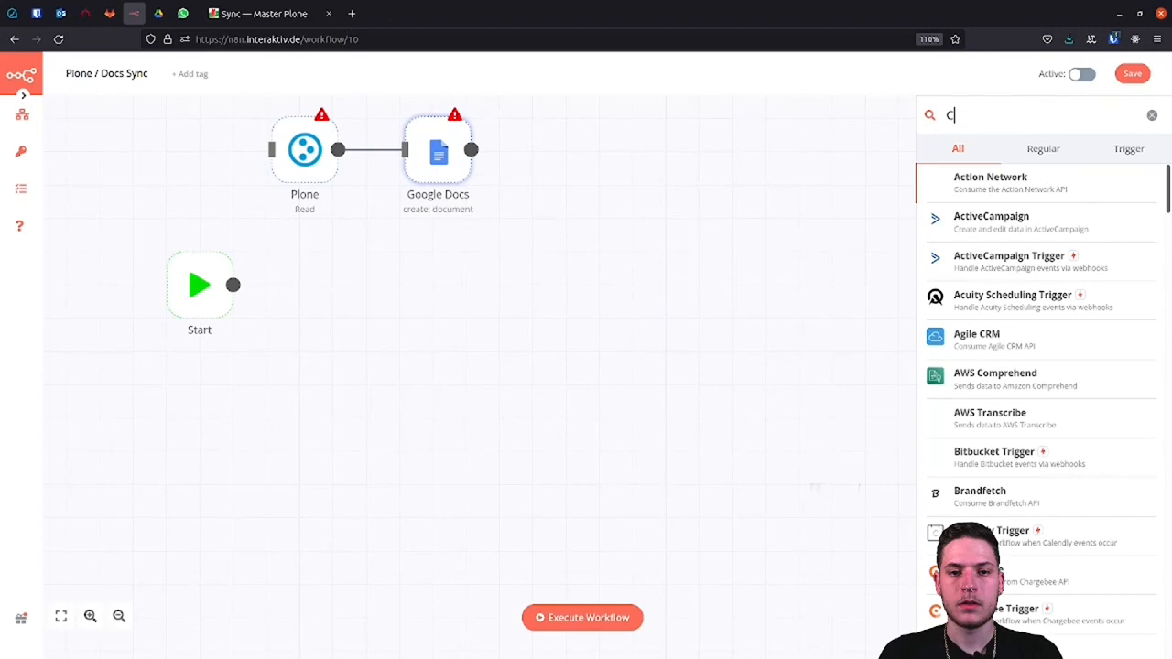
text(oc)
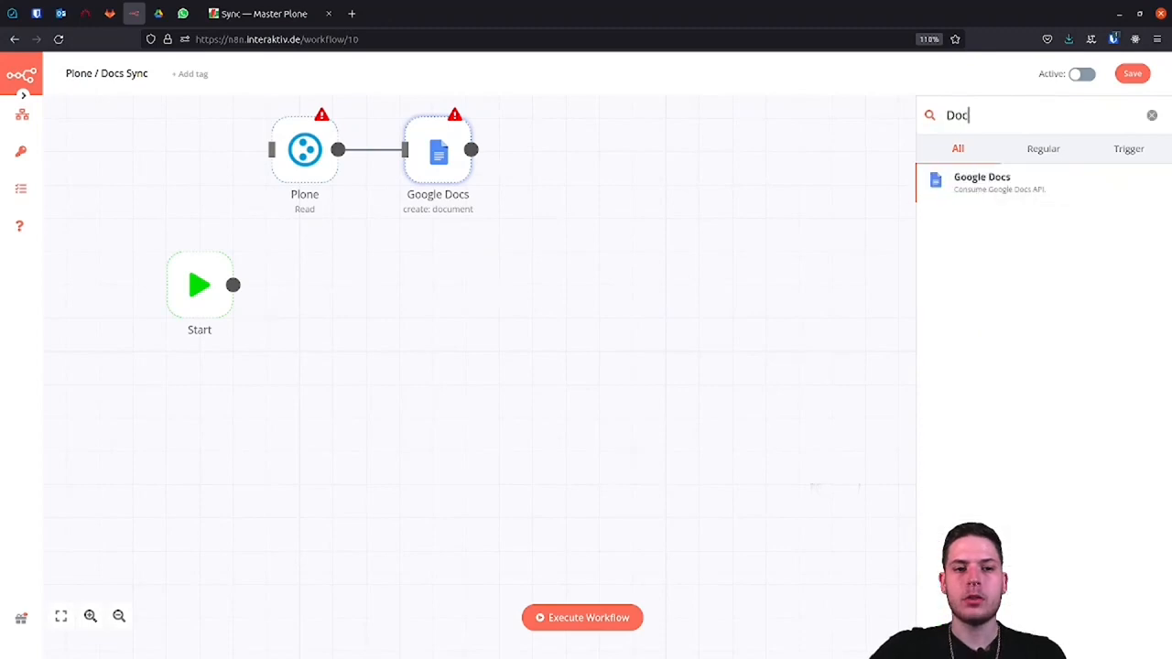
click(981, 182)
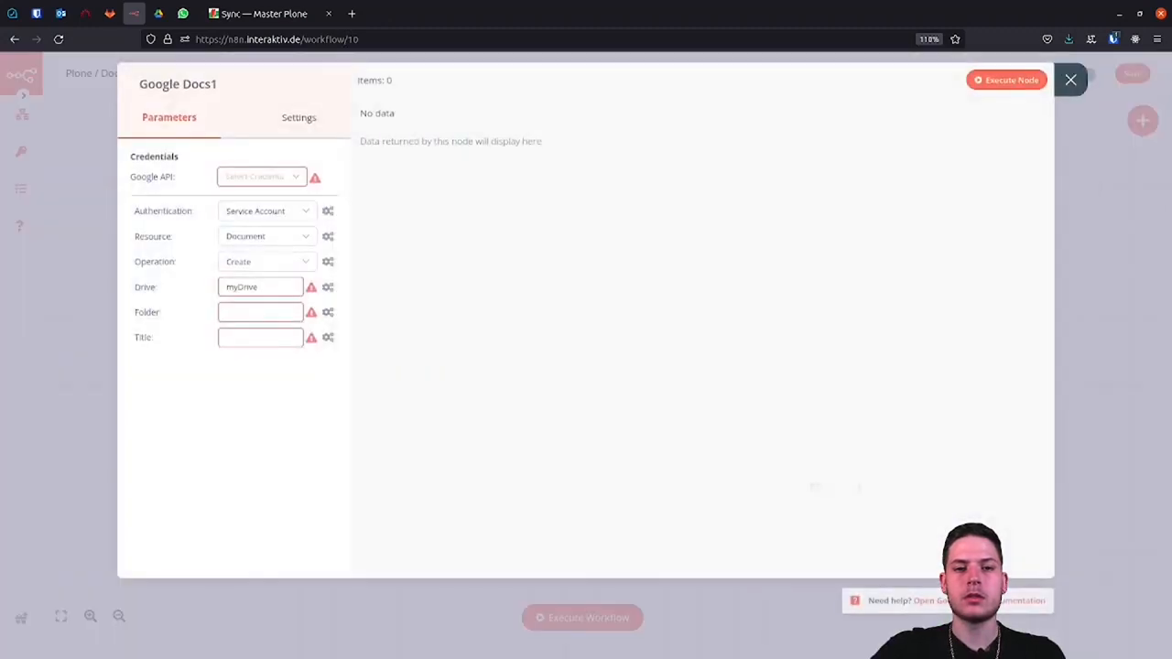
click(1069, 80)
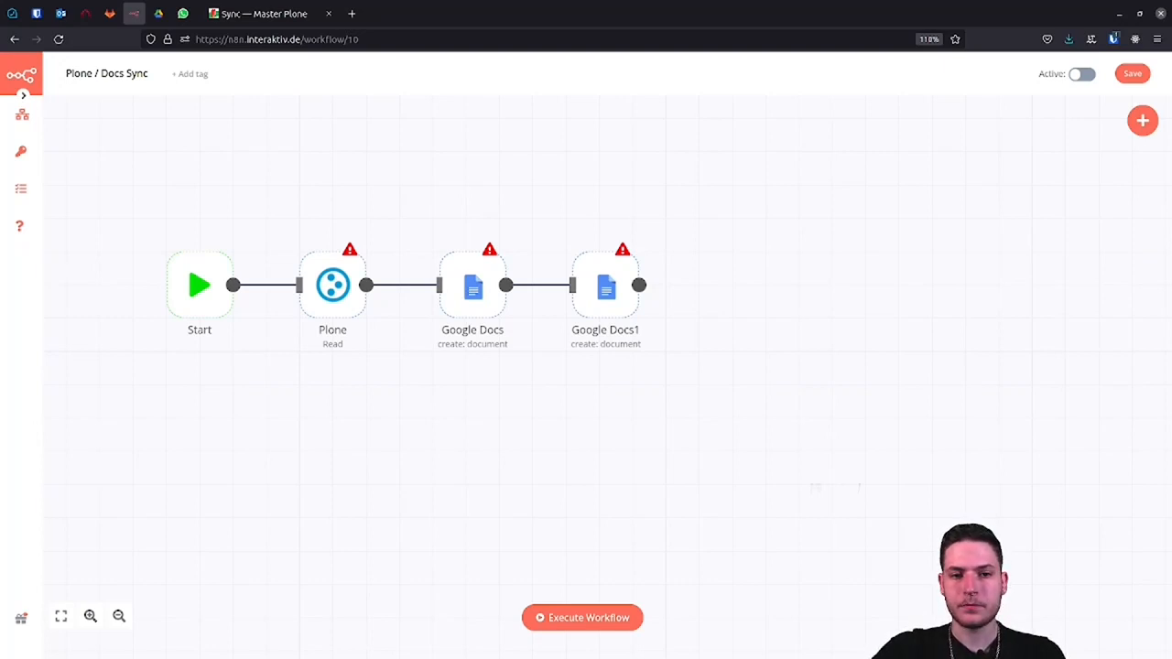
Step: Create a new Basic Auth credential for the Plone node with user admin and a password
double_click(333, 285)
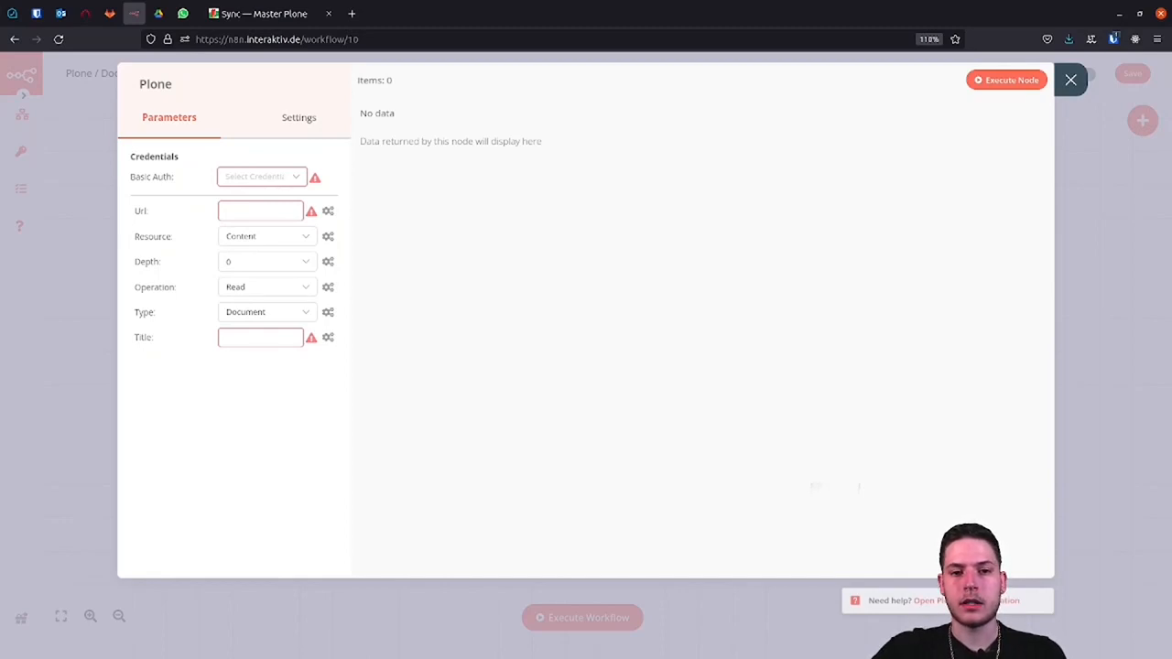
click(260, 176)
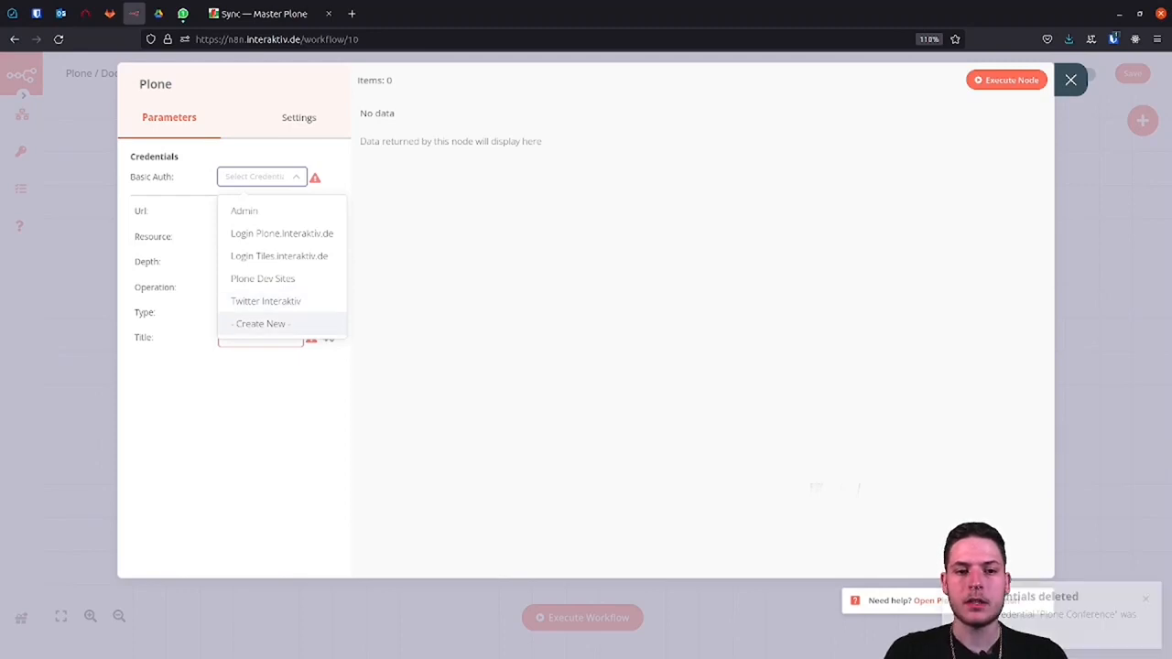
click(260, 323)
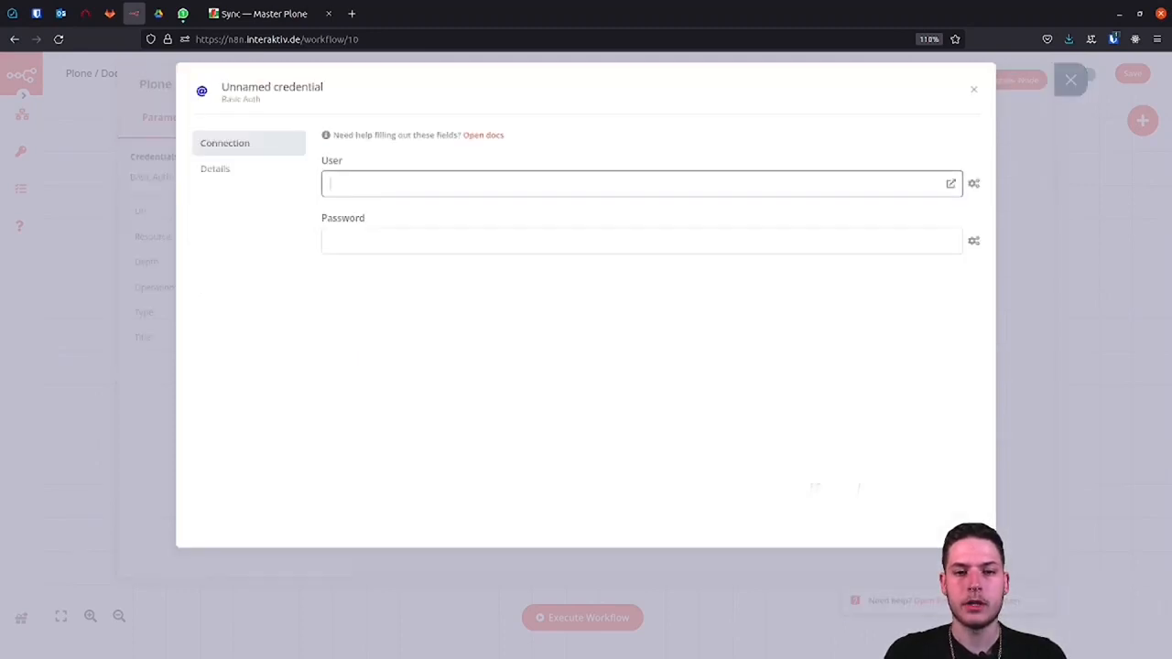
text(admin)
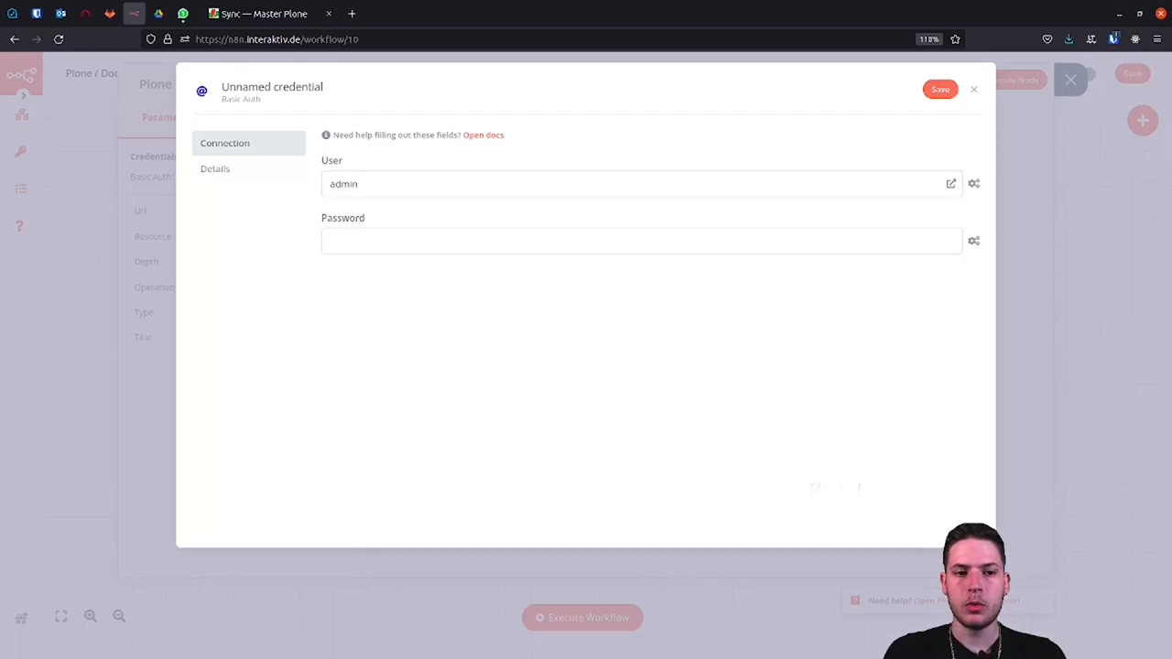
click(641, 240)
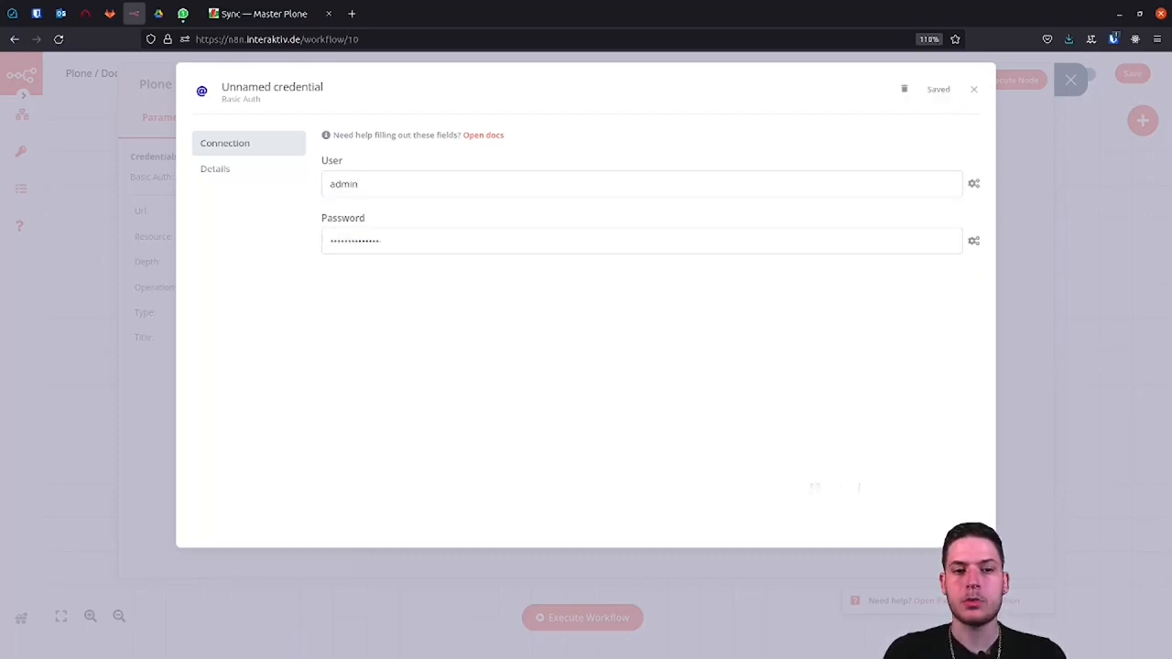
Step: Name the credential 'Plone Conference' and save it
click(272, 86)
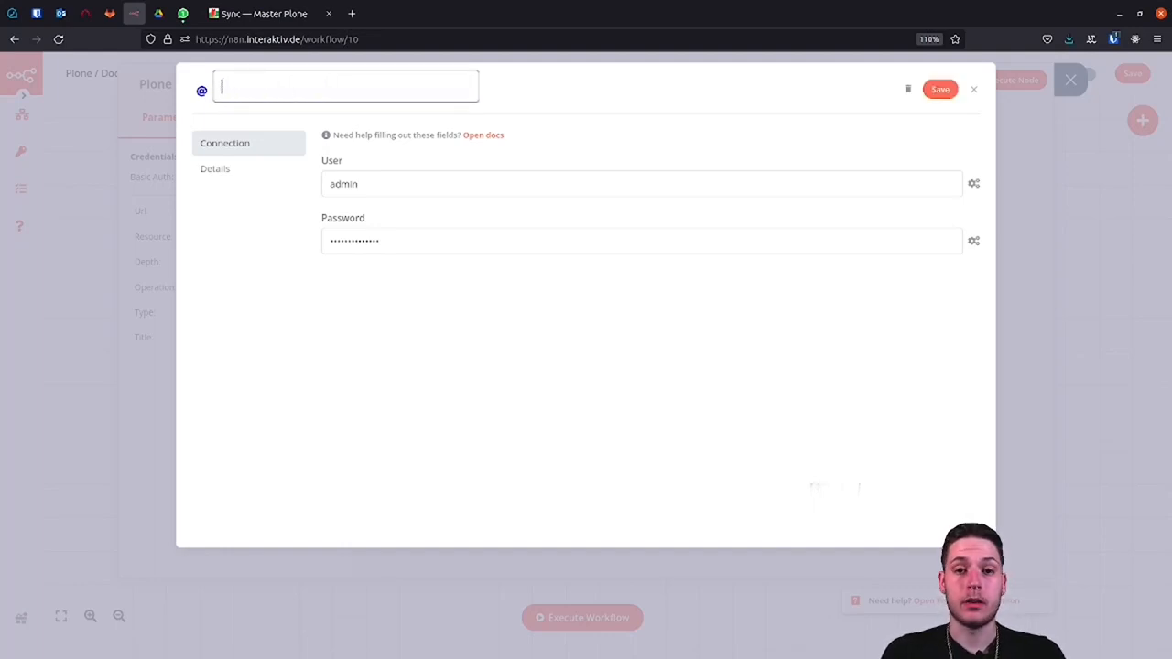
text(Plone Conferece)
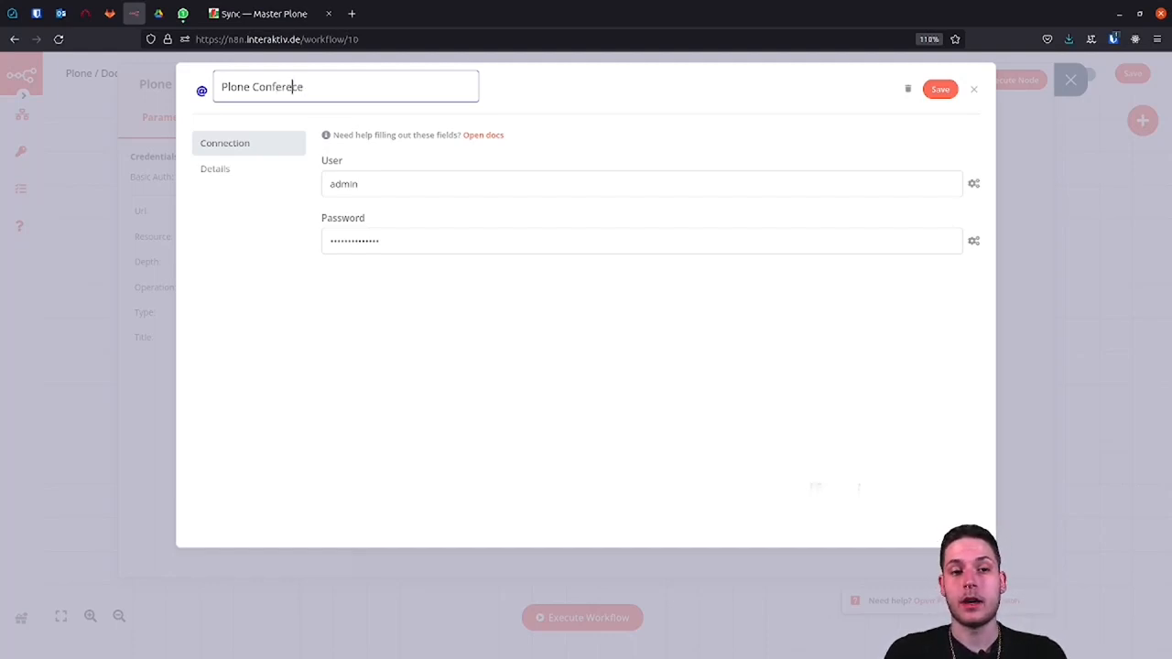
click(940, 89)
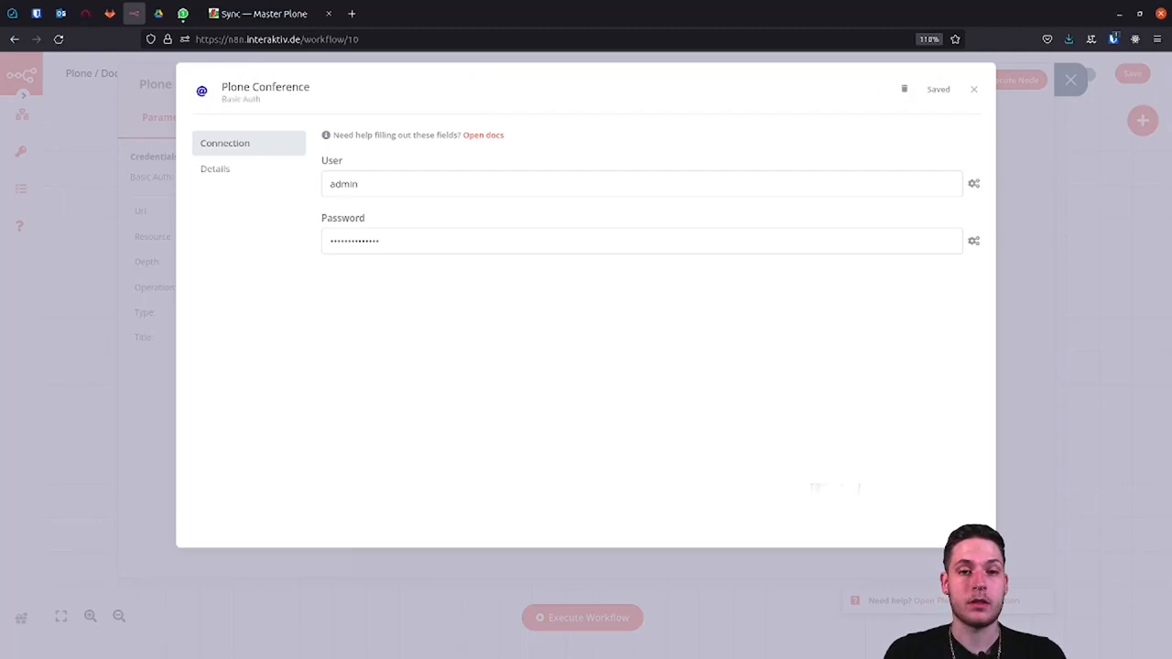
click(974, 88)
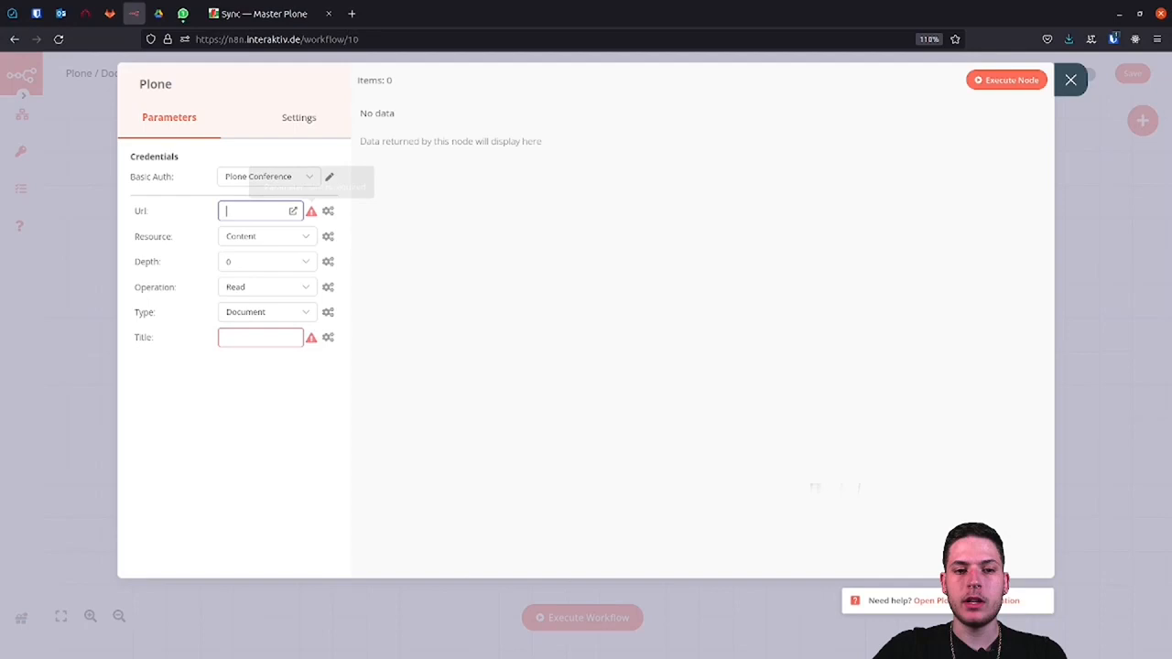
Step: Set the Plone node's URL to the plone.interaktiv.de site and its title to sync
text(ne.interaktiv.de)
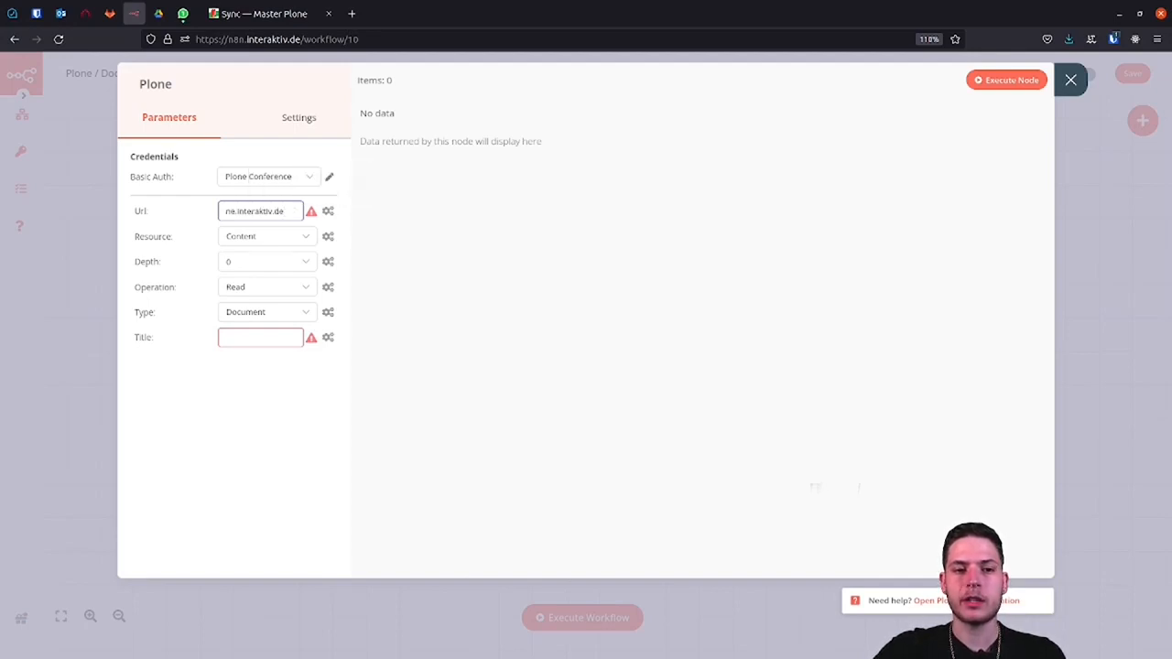
click(327, 211)
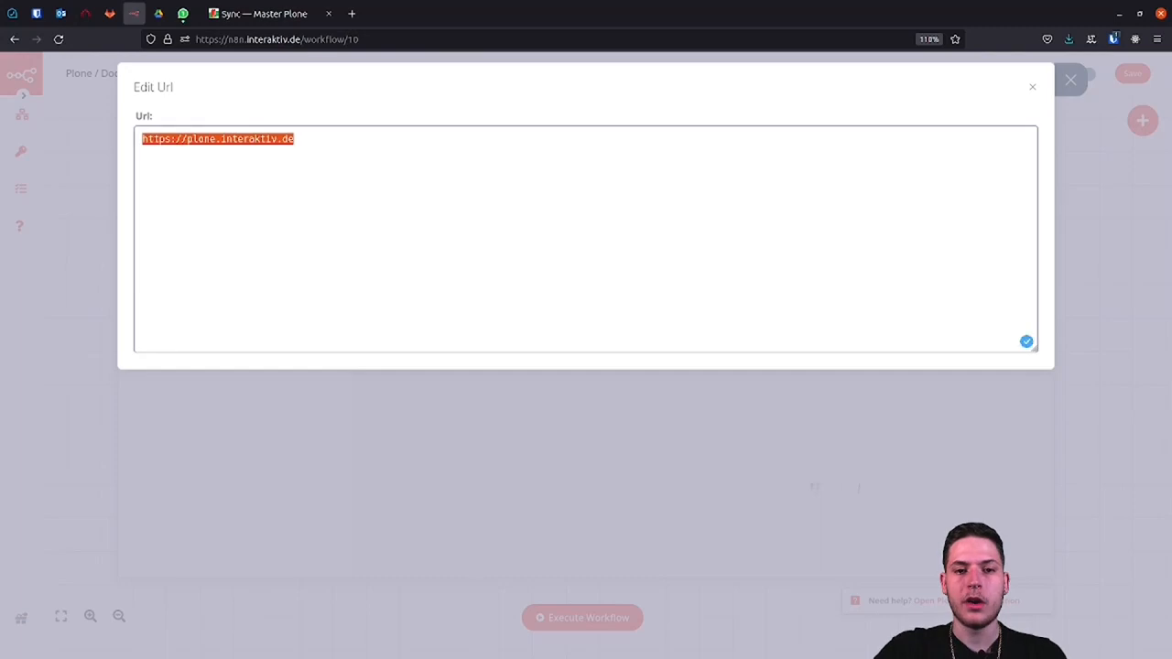
click(1027, 341)
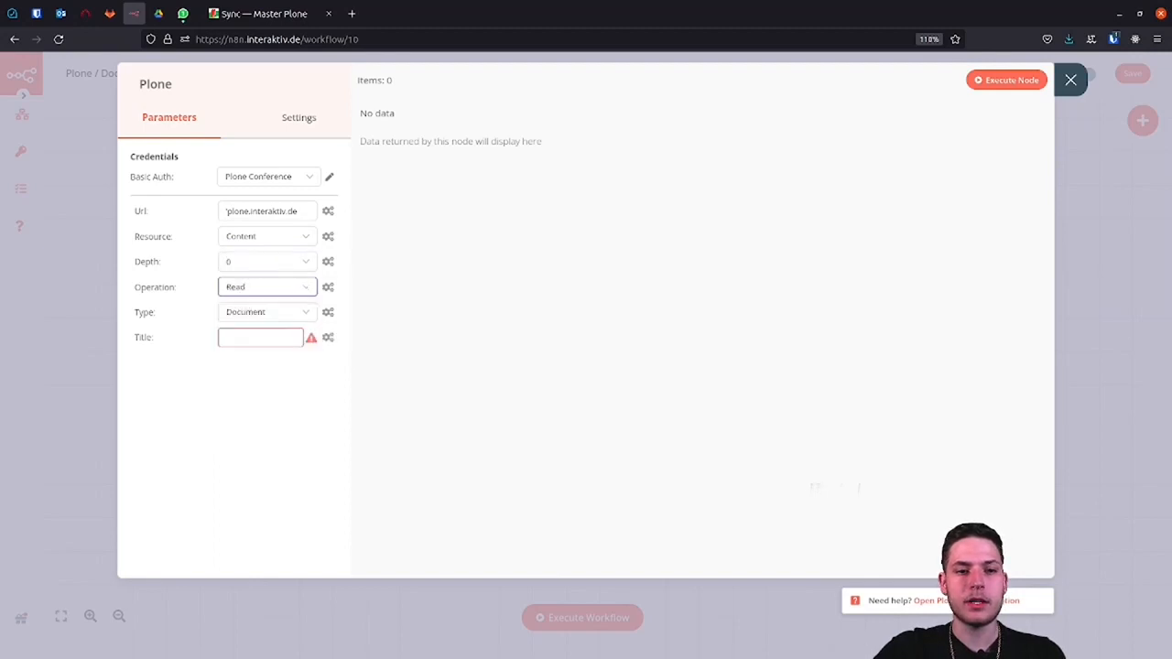
click(260, 337)
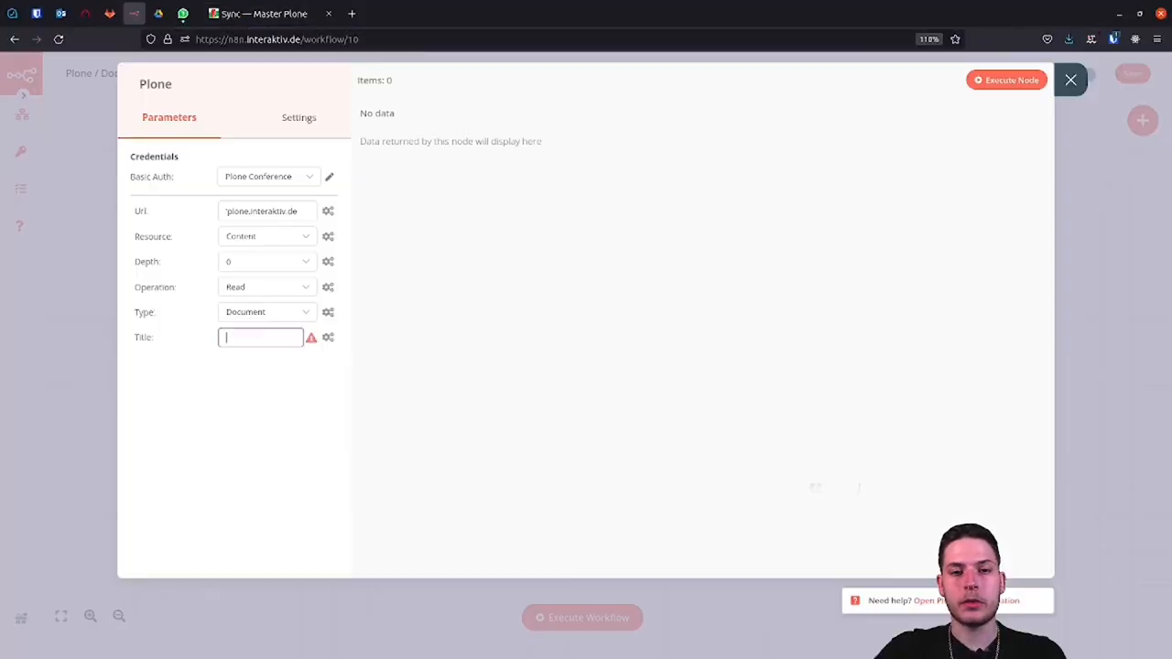
text(sync)
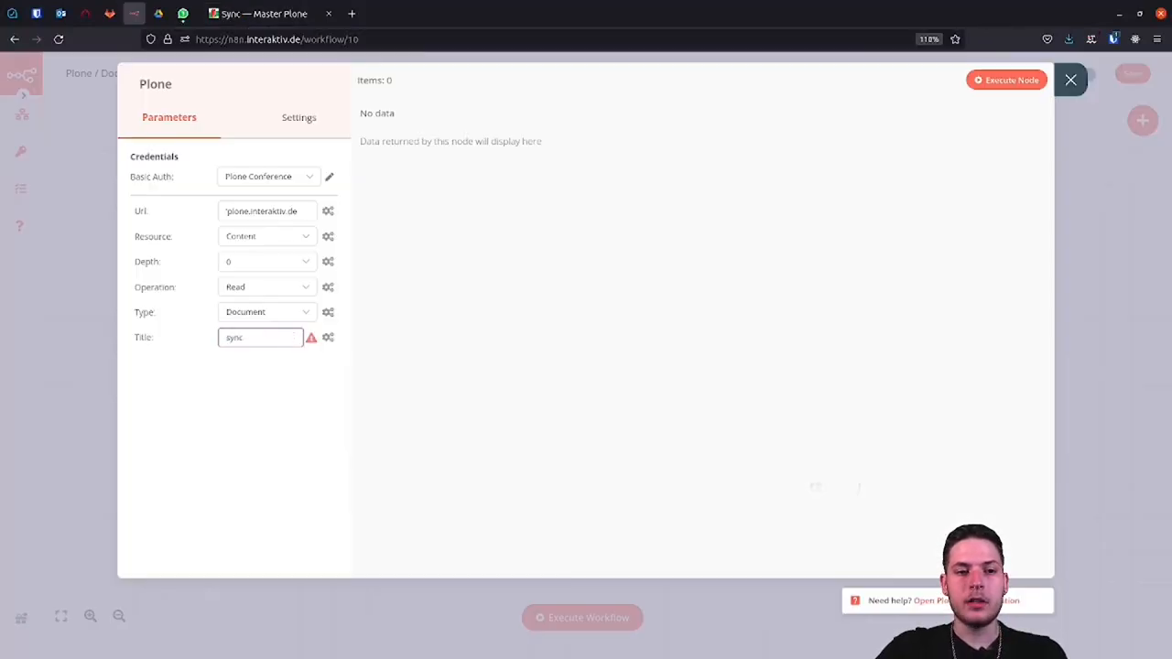
click(1070, 80)
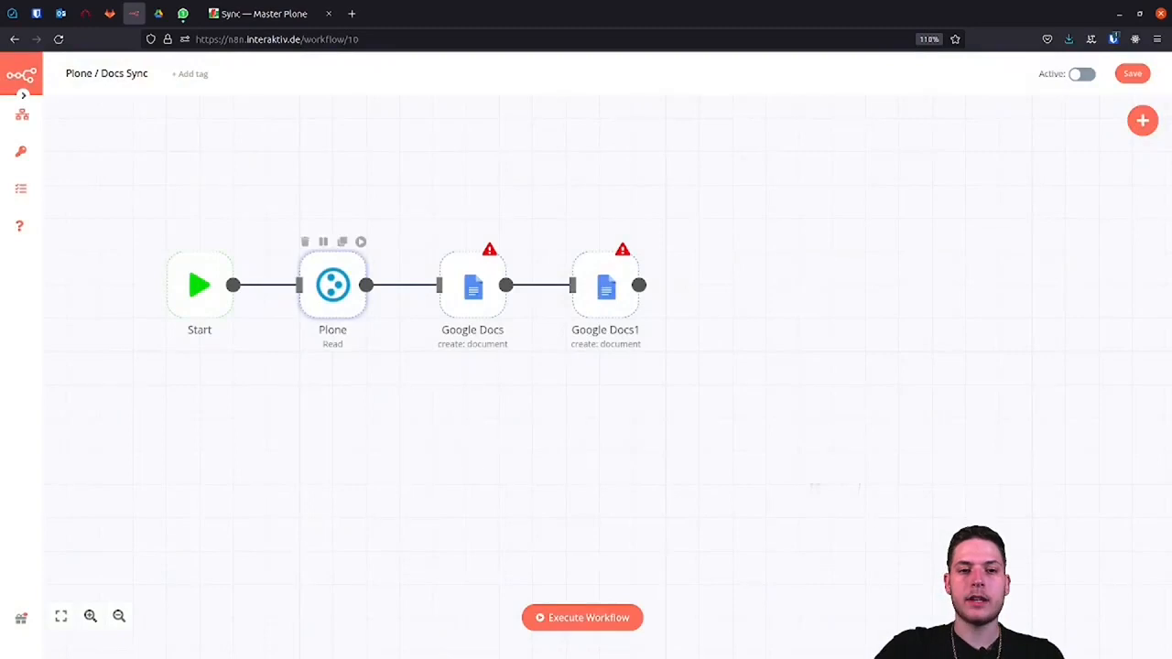
Step: Execute the Plone node and inspect its single output item in JSON
double_click(332, 285)
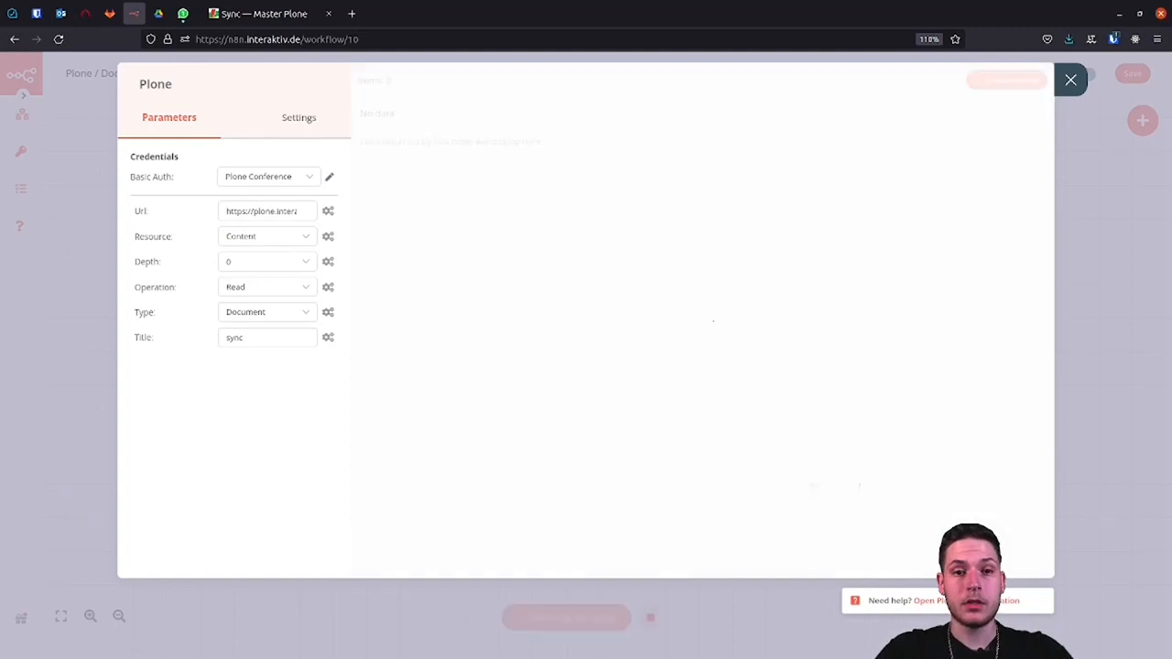
click(1006, 79)
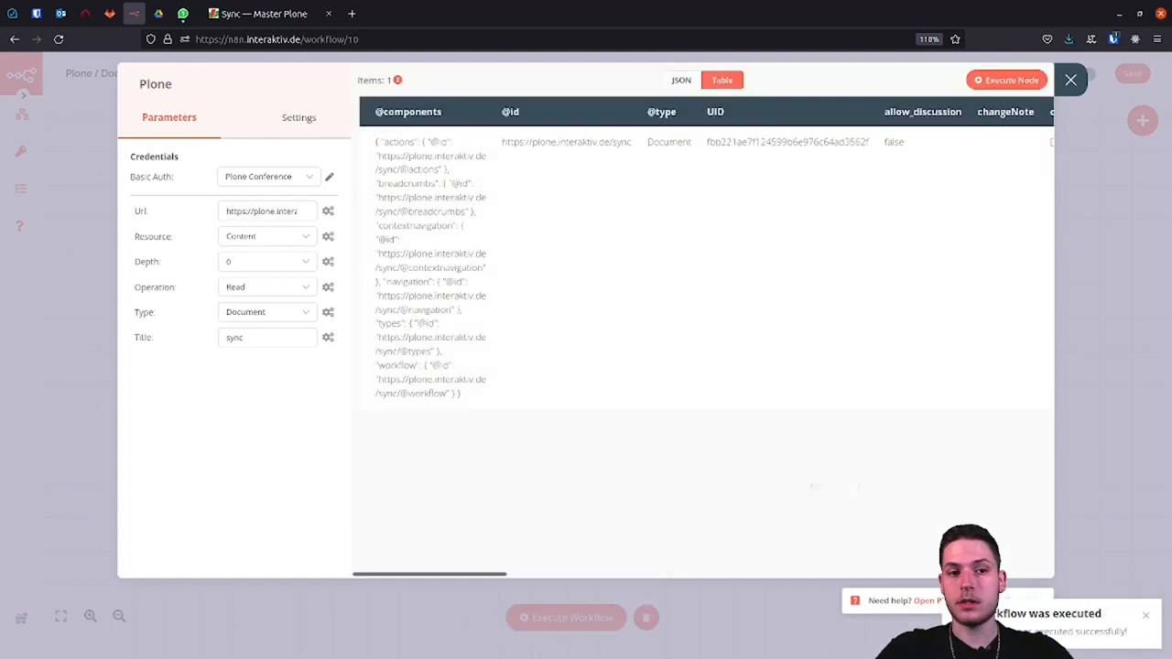
click(1070, 80)
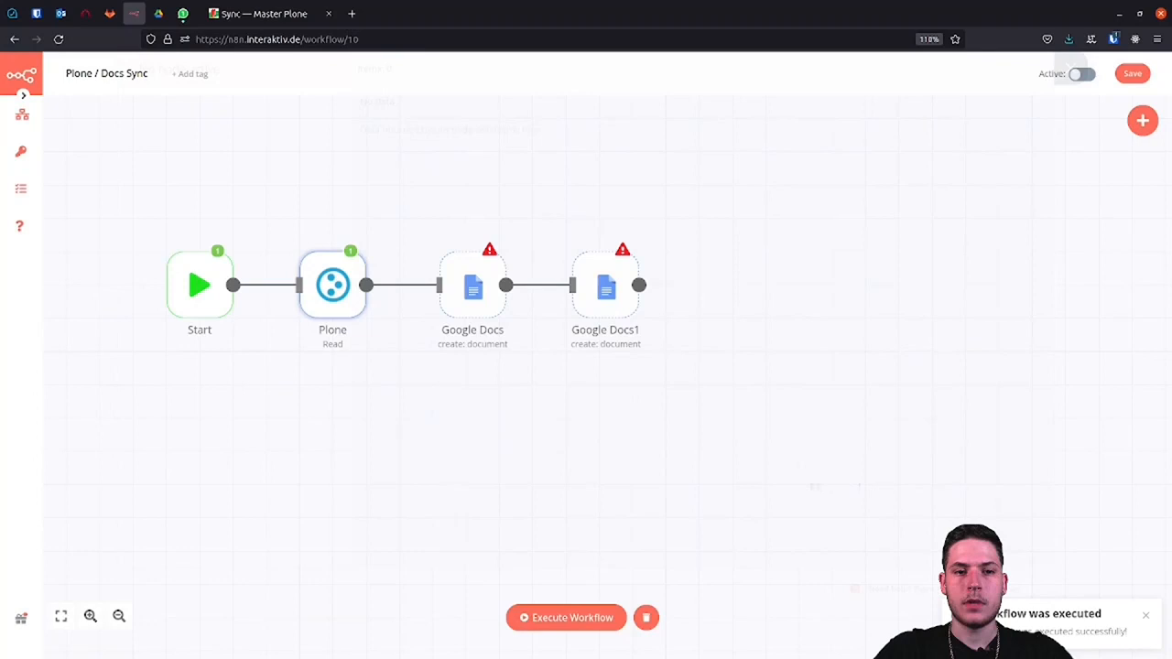
mouse_move(489, 250)
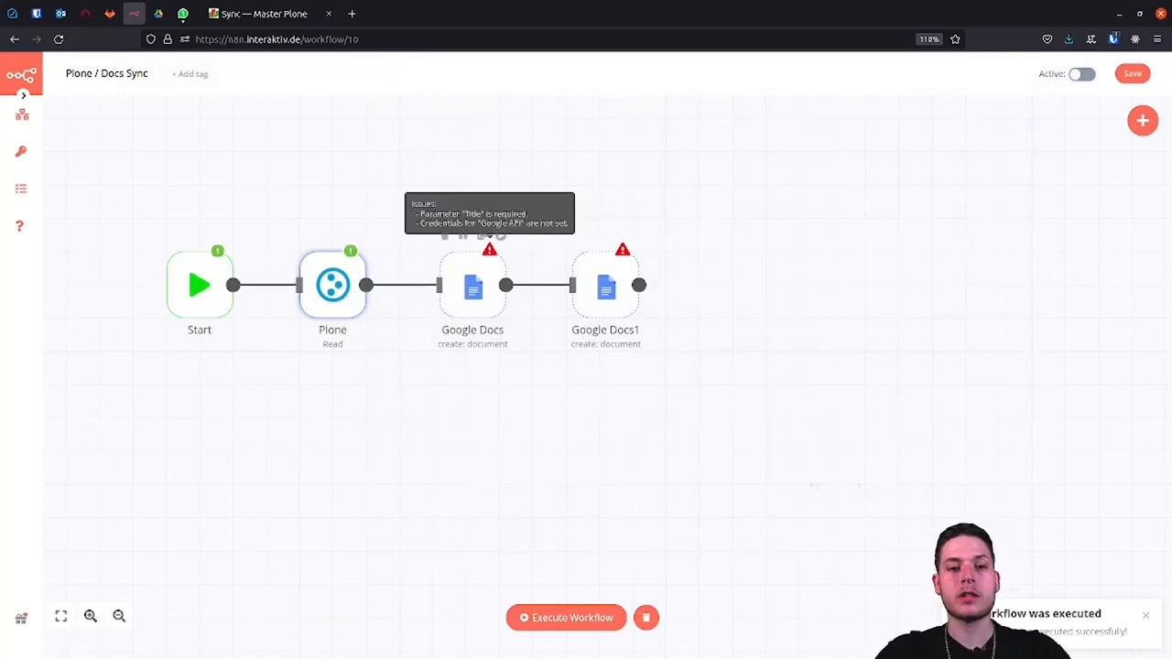
double_click(332, 284)
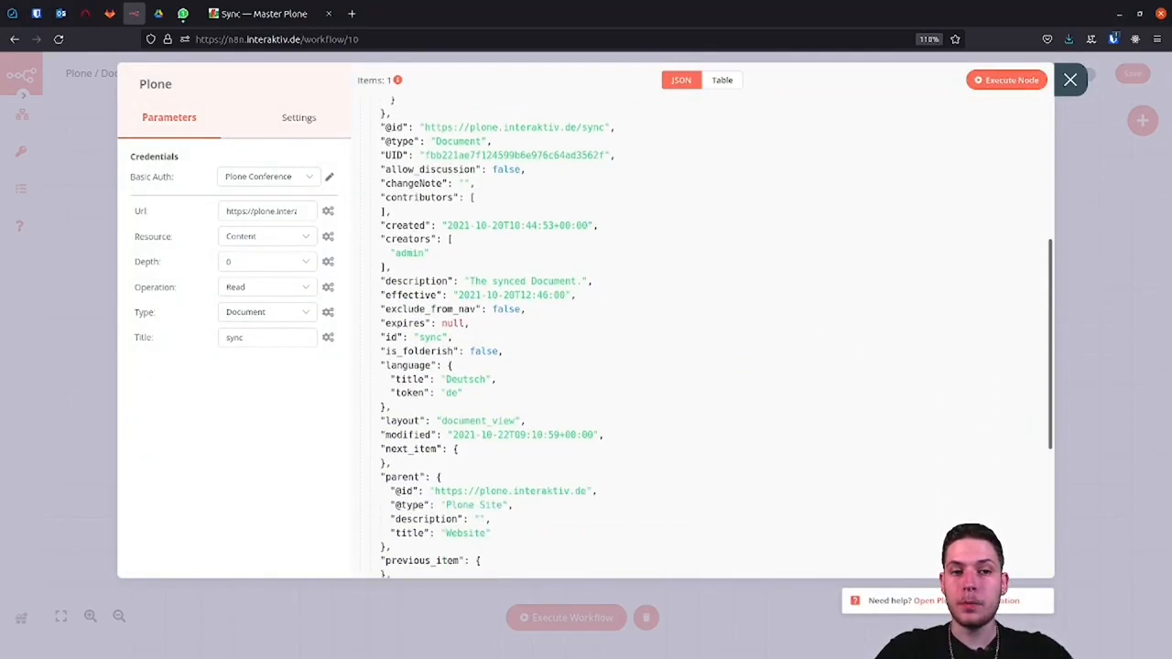
click(1070, 80)
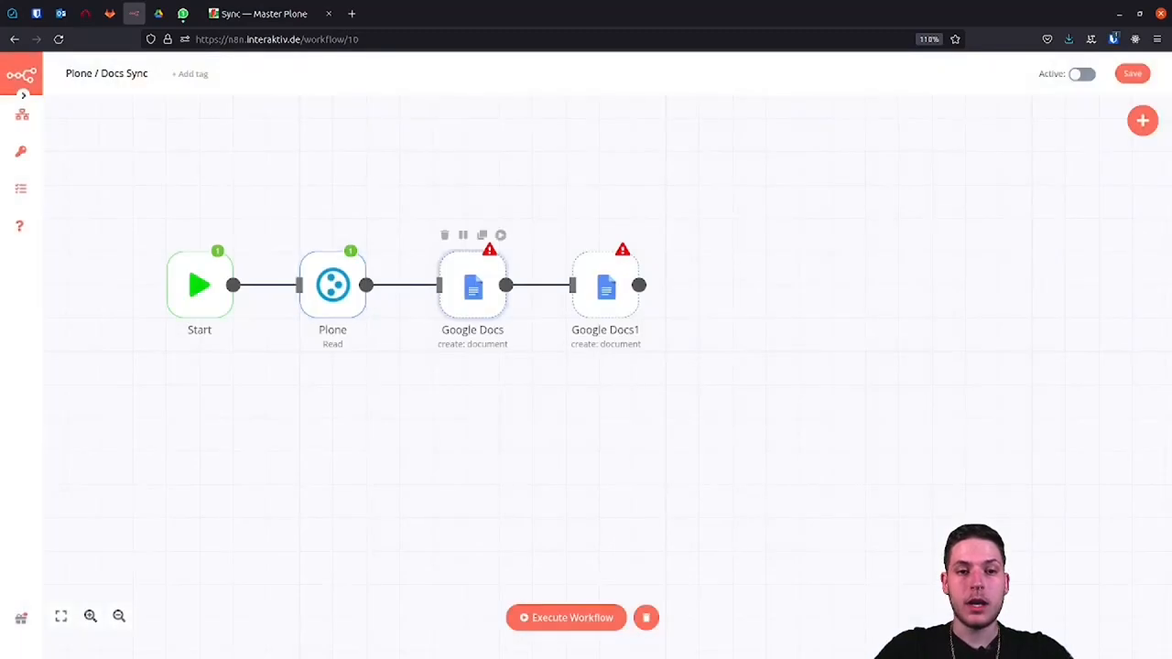
Step: Give the first Google Docs node the Ploneconf Docs credentials and the Get operation
double_click(472, 285)
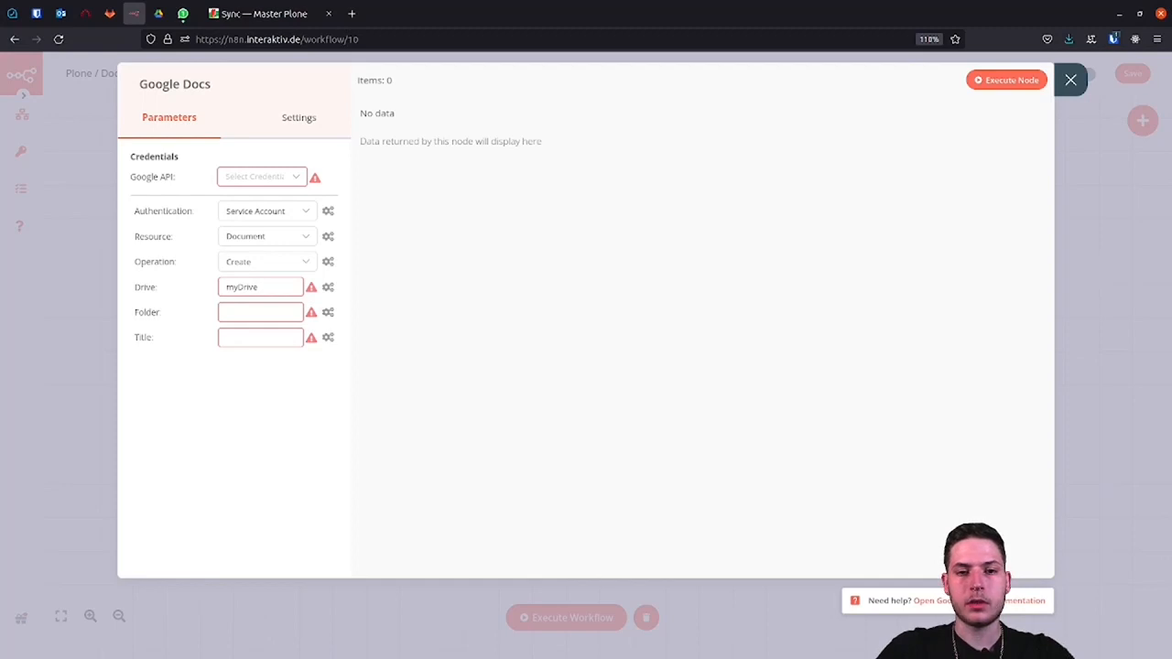
click(261, 176)
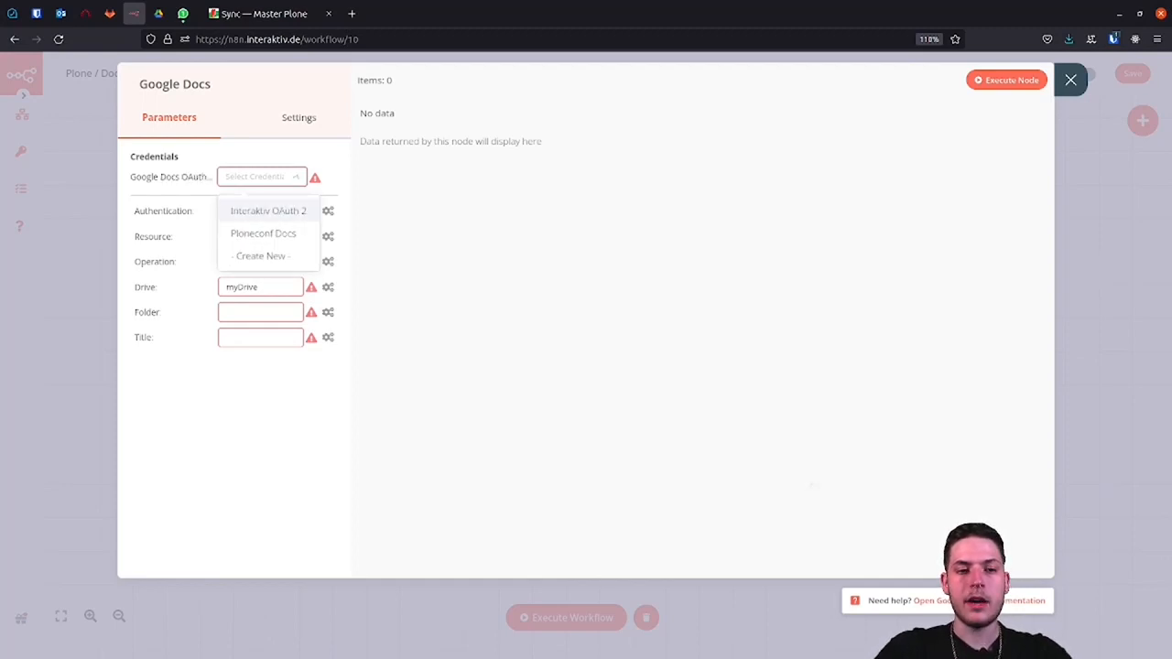
click(262, 232)
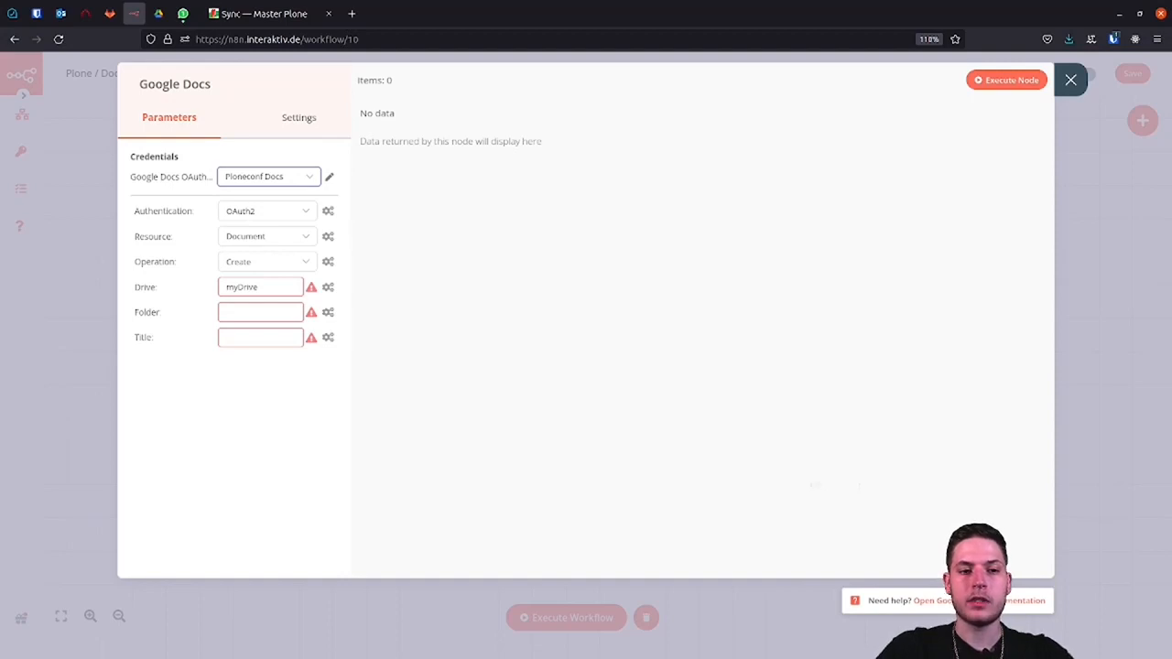
click(267, 261)
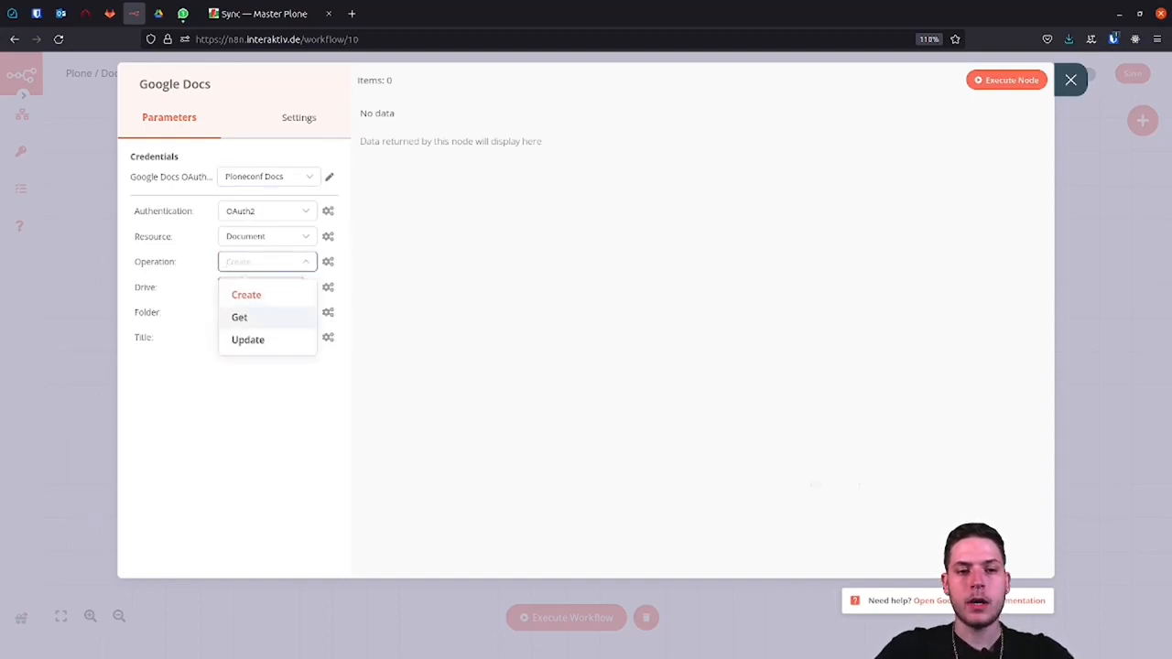
click(239, 317)
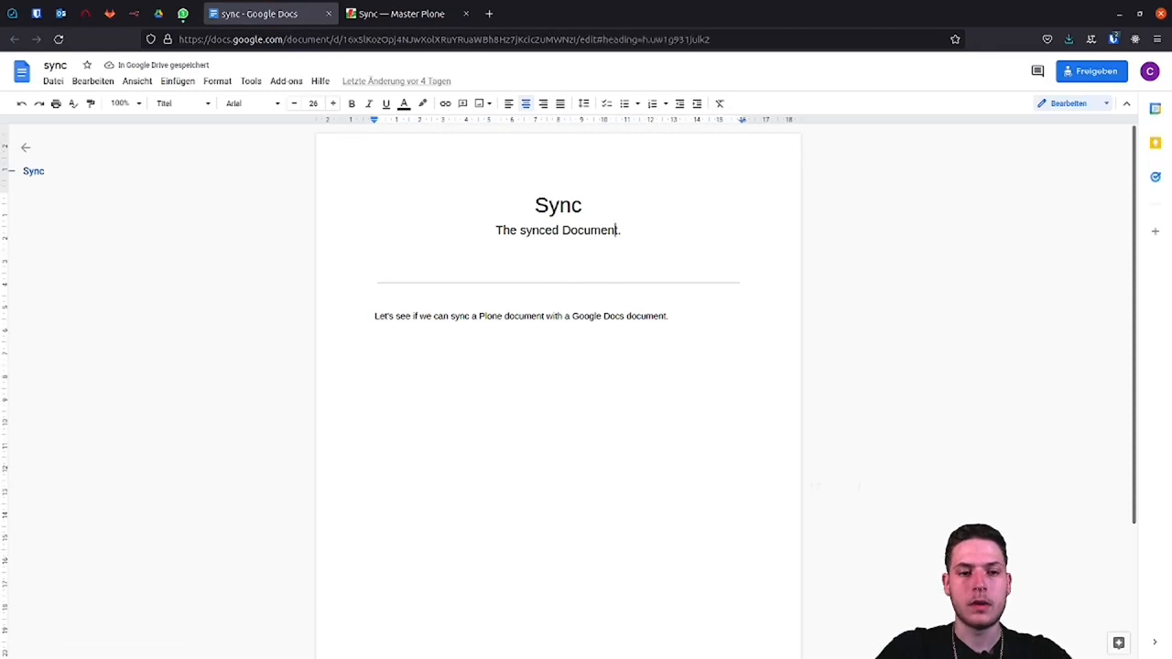
Step: Copy the sync Google Doc's URL into the node's Doc ID field
click(582, 204)
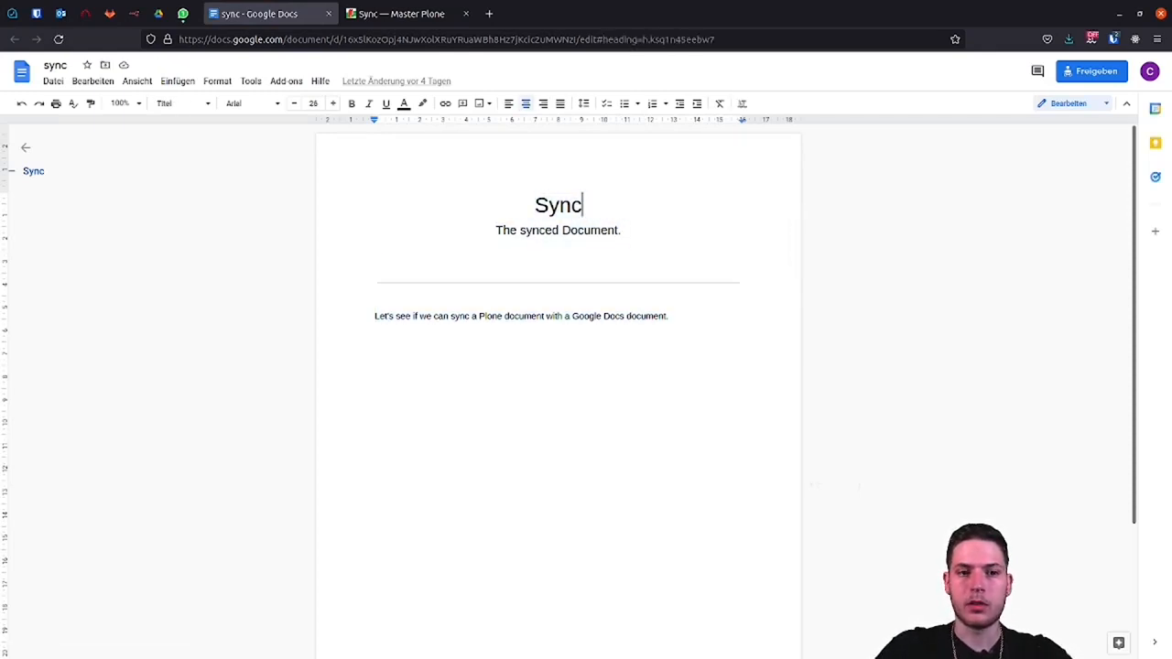
click(445, 38)
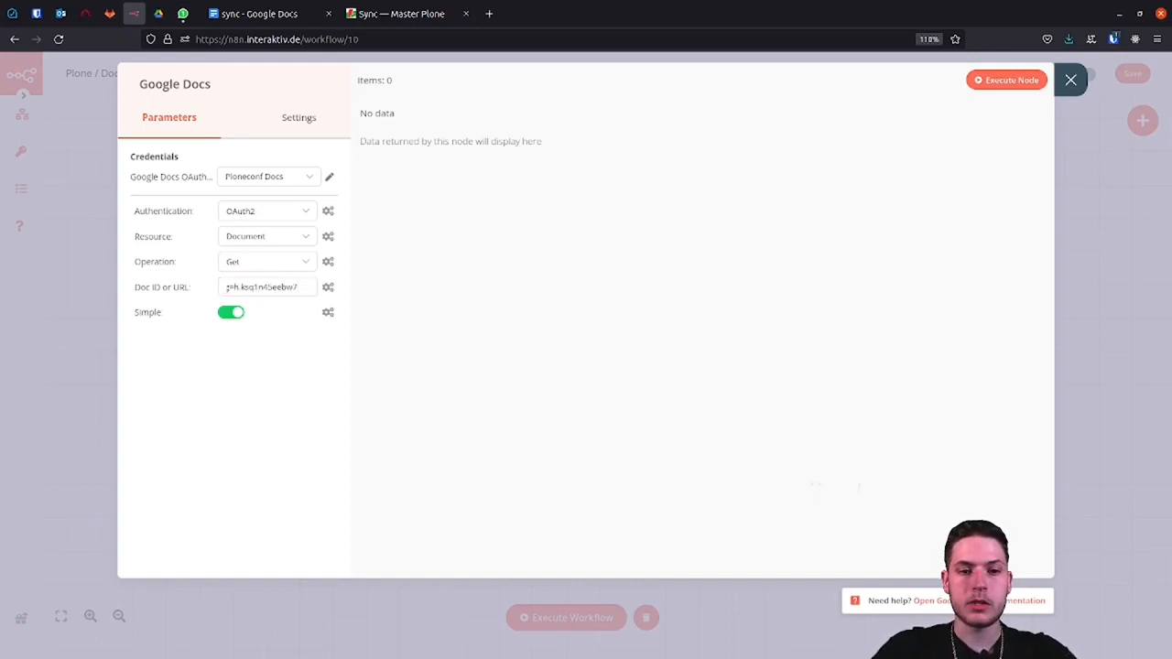
Step: Turn off Simple output, execute the Google Docs node, and review its full JSON
click(231, 312)
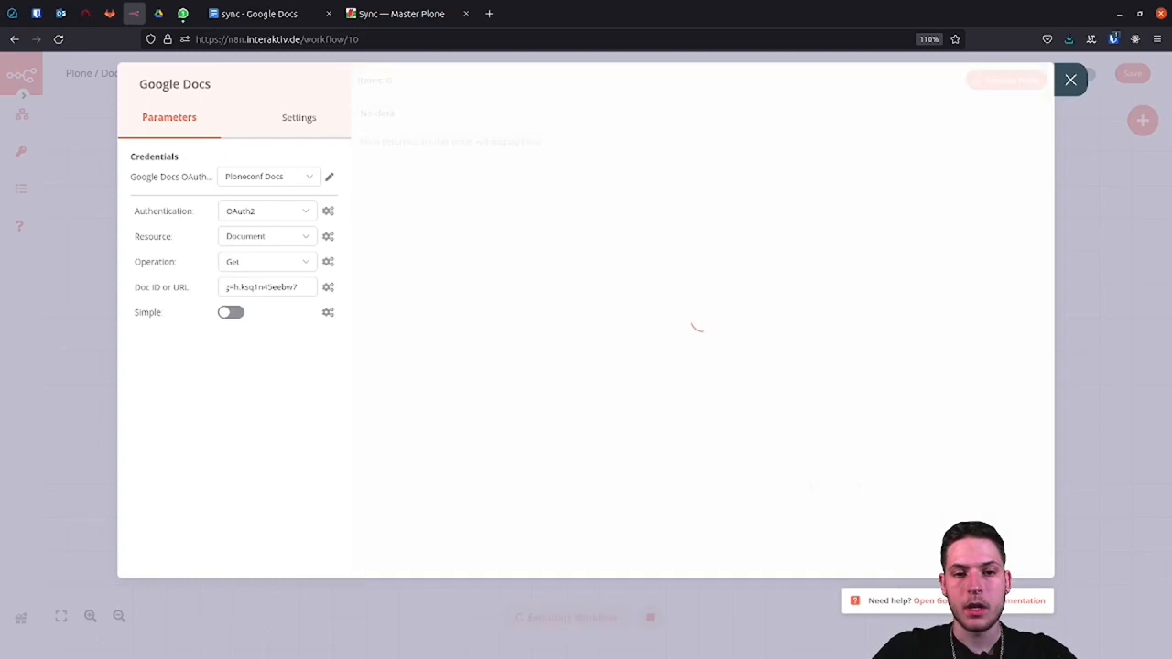
click(1006, 79)
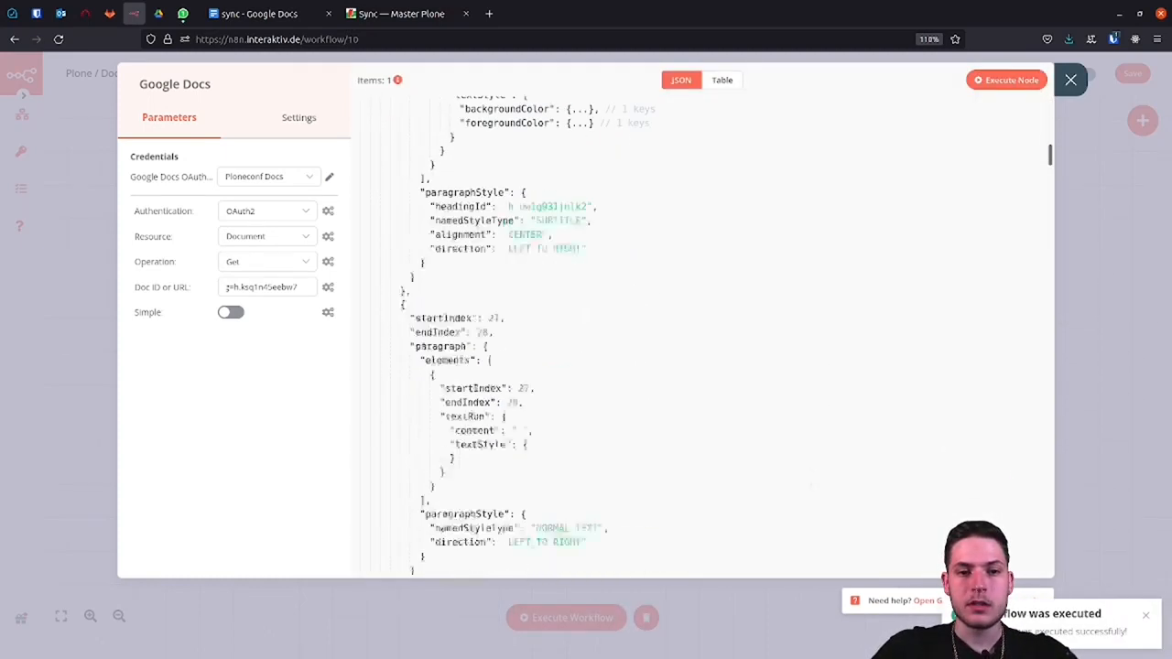
scroll(down, 3)
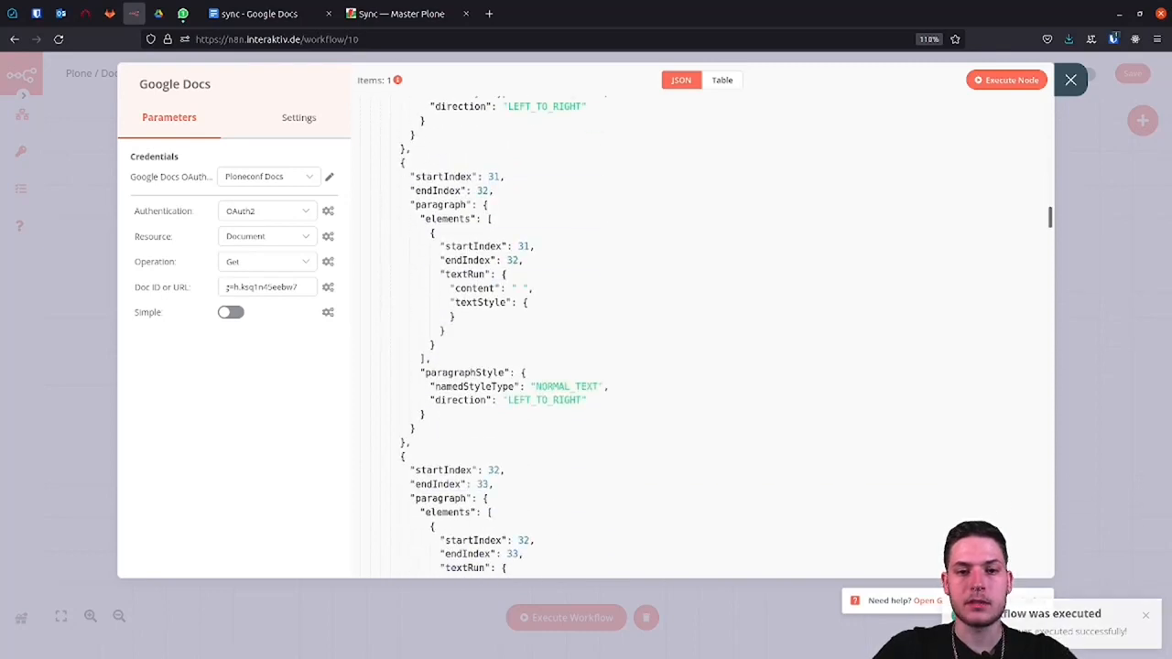
click(1069, 80)
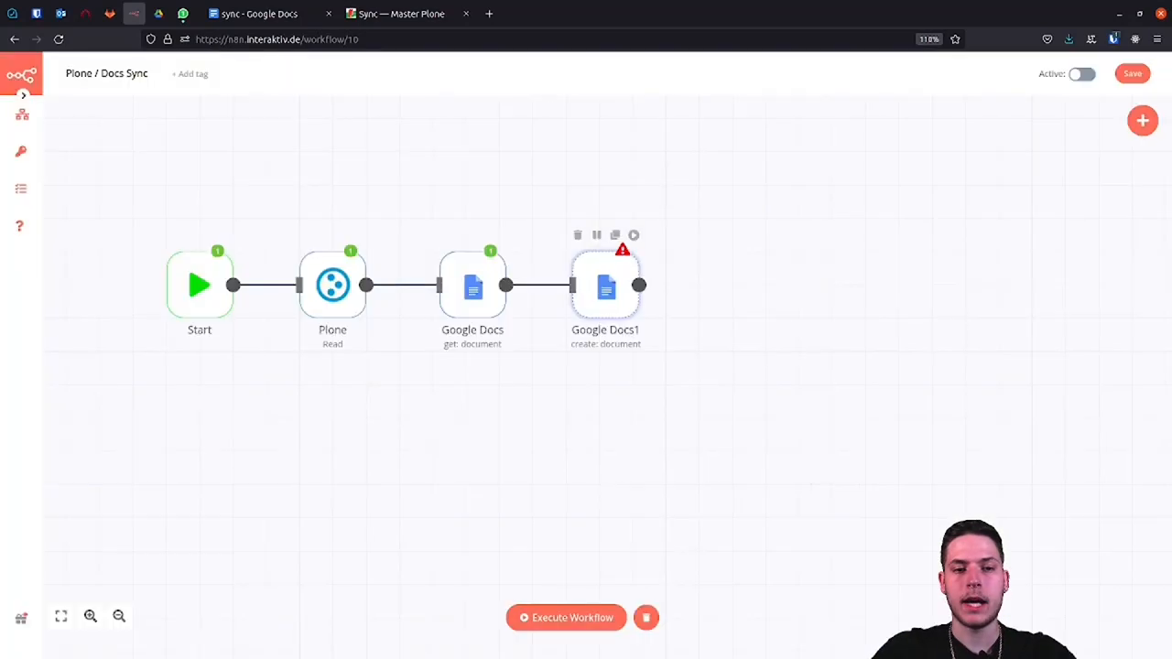
Step: In Google Docs1, browse the Google Docs output to the 'The synced Document.' paragraph, then clear the expression
double_click(605, 286)
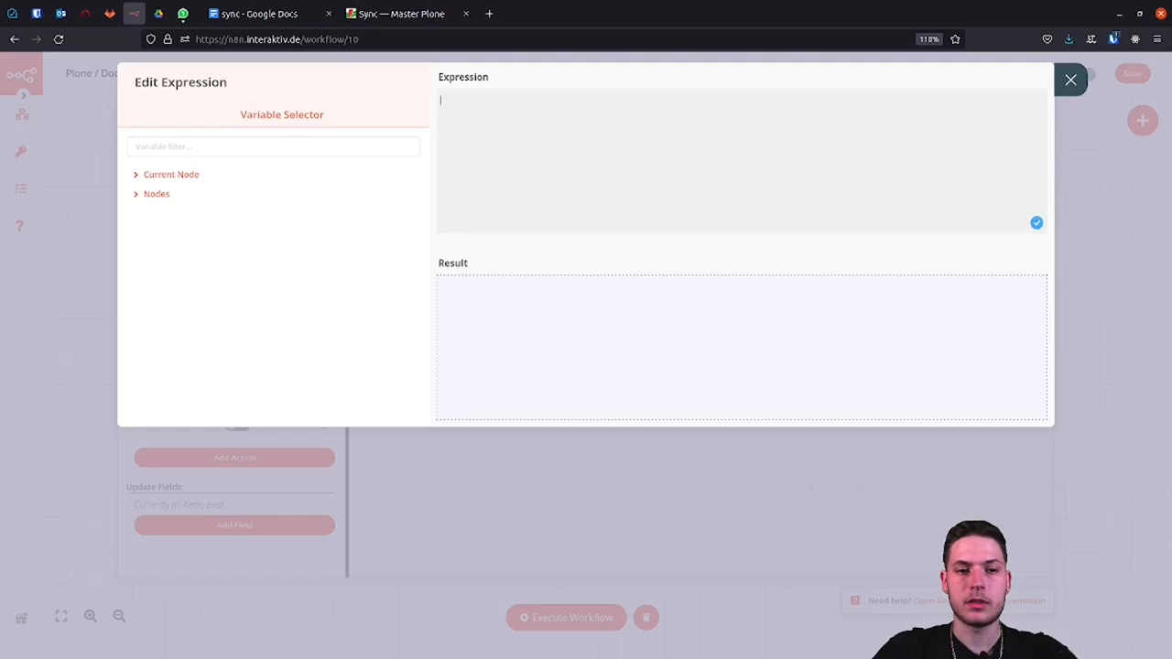
click(156, 193)
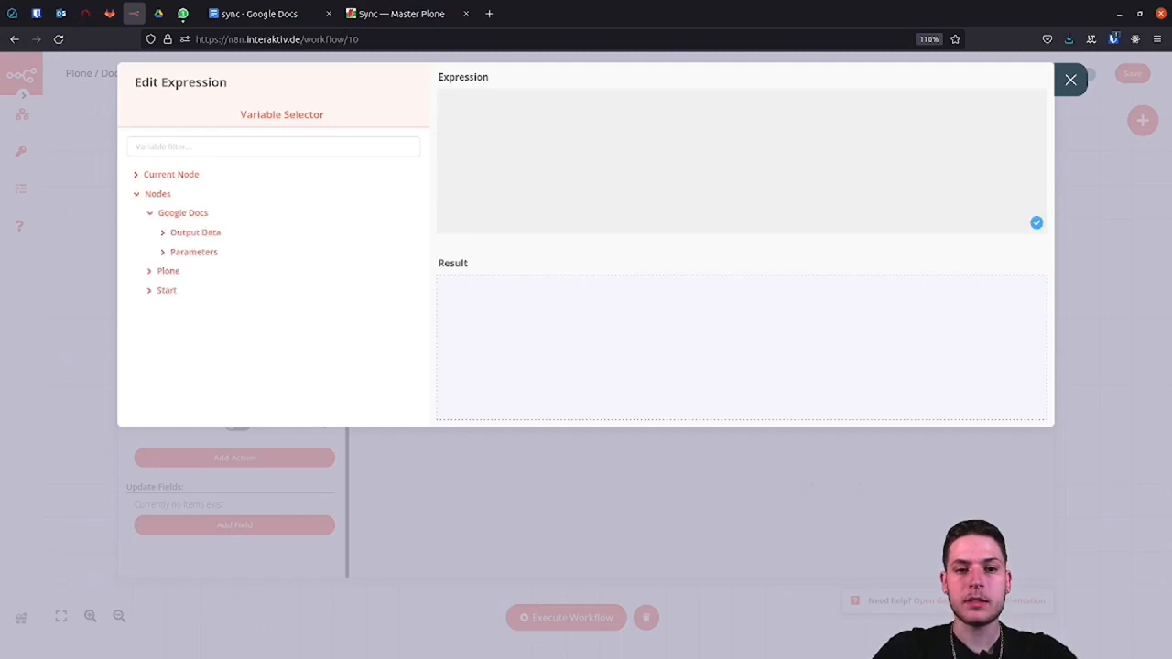
click(196, 231)
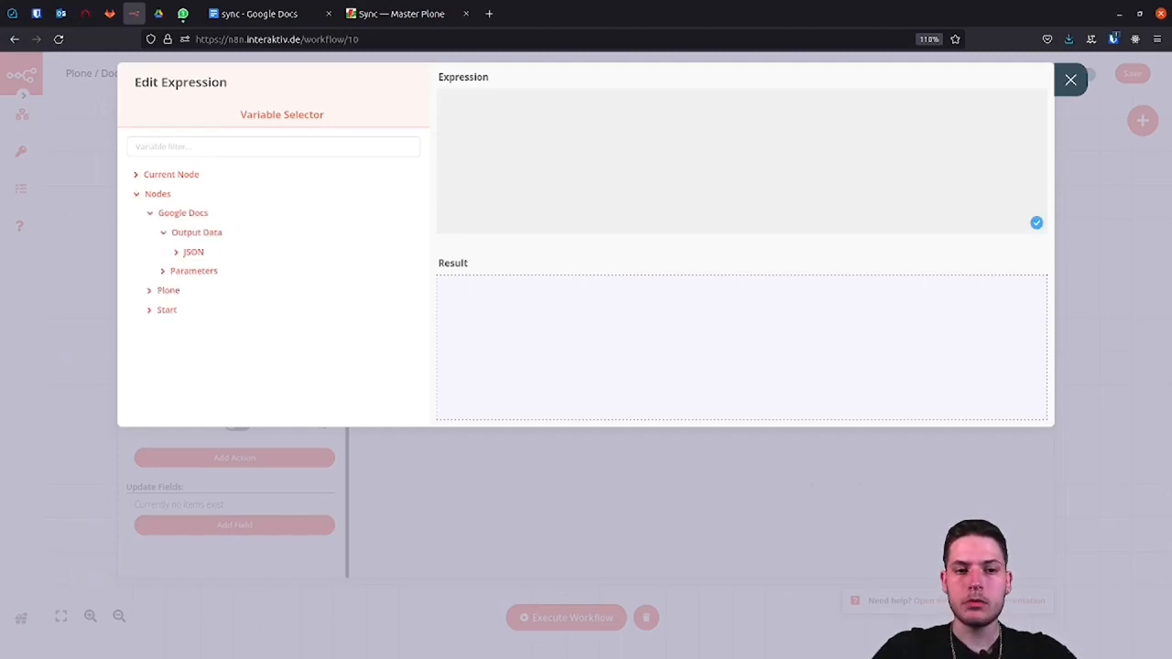
click(193, 251)
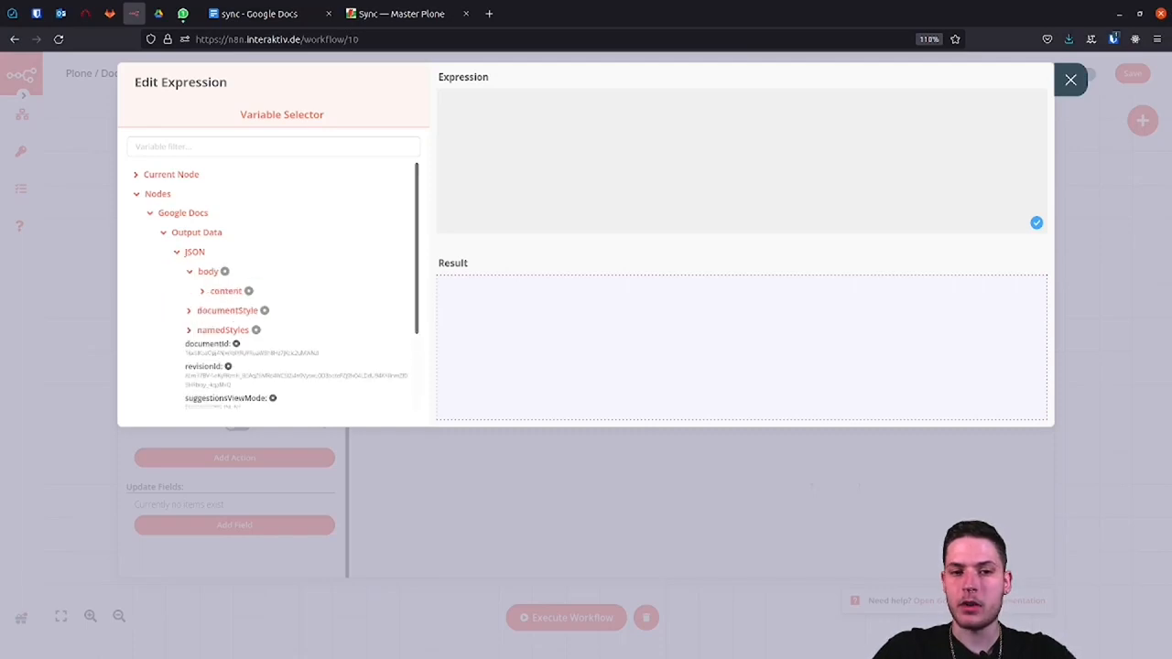
click(225, 290)
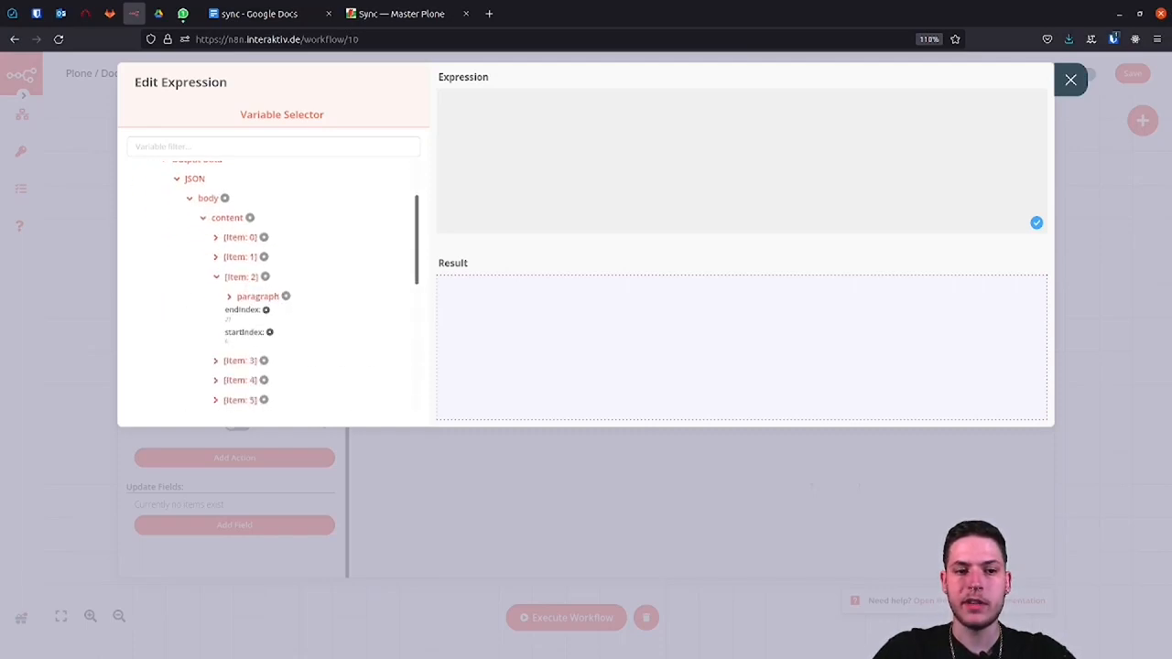
click(230, 296)
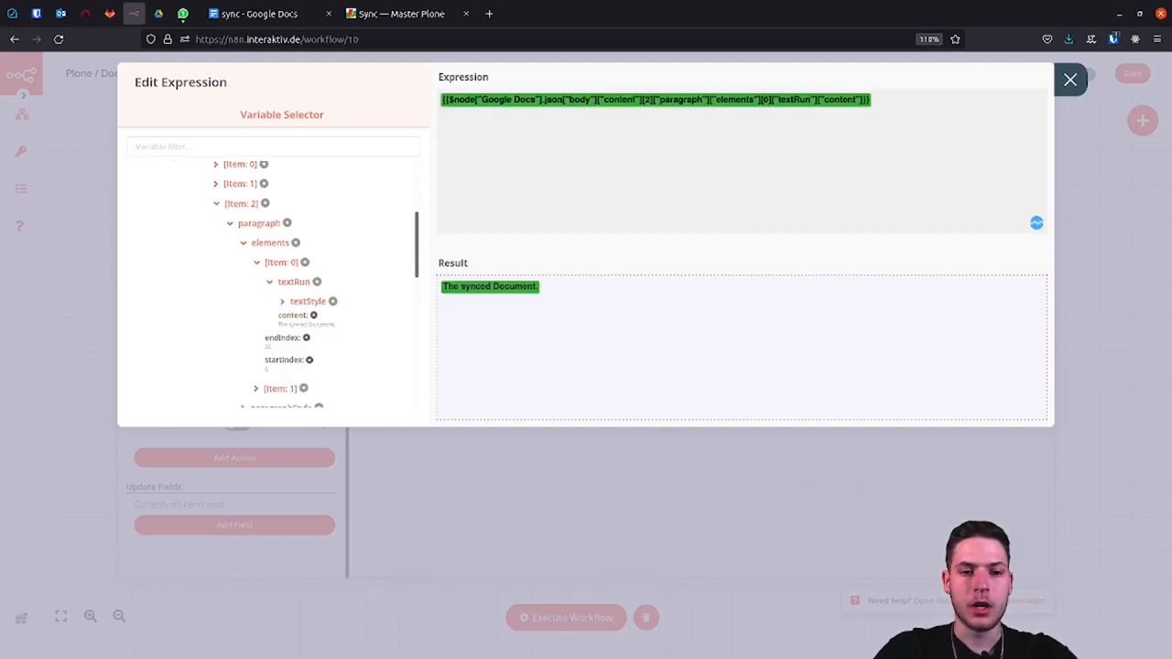
click(1069, 80)
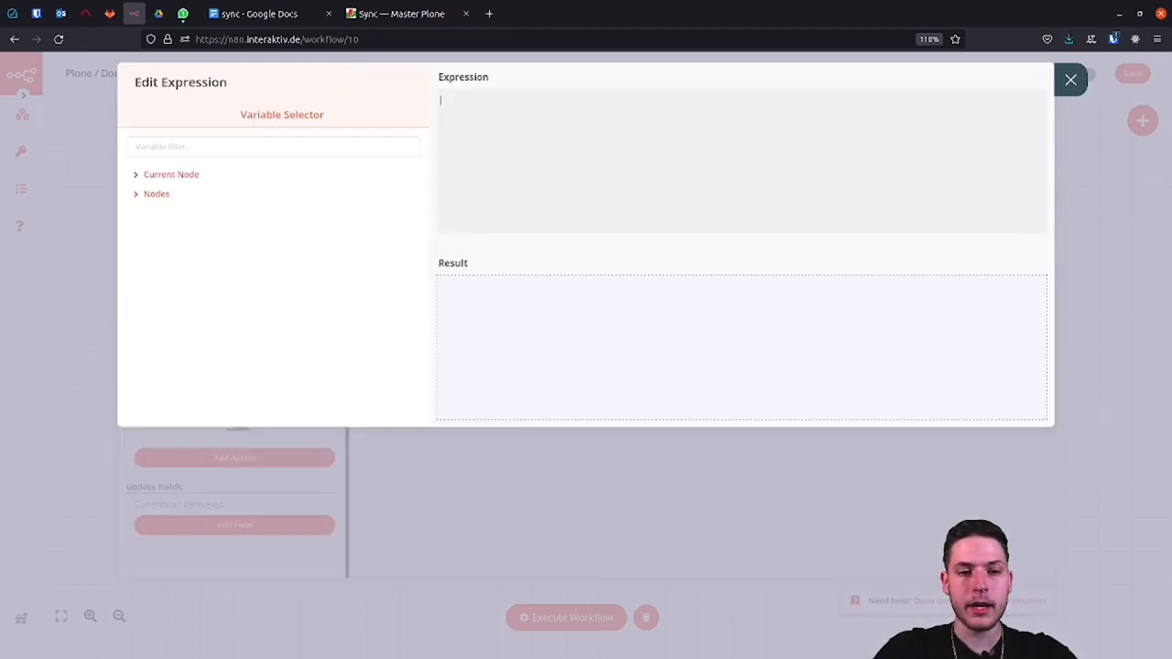
Step: Browse the Plone node's output JSON fields down to description
click(157, 193)
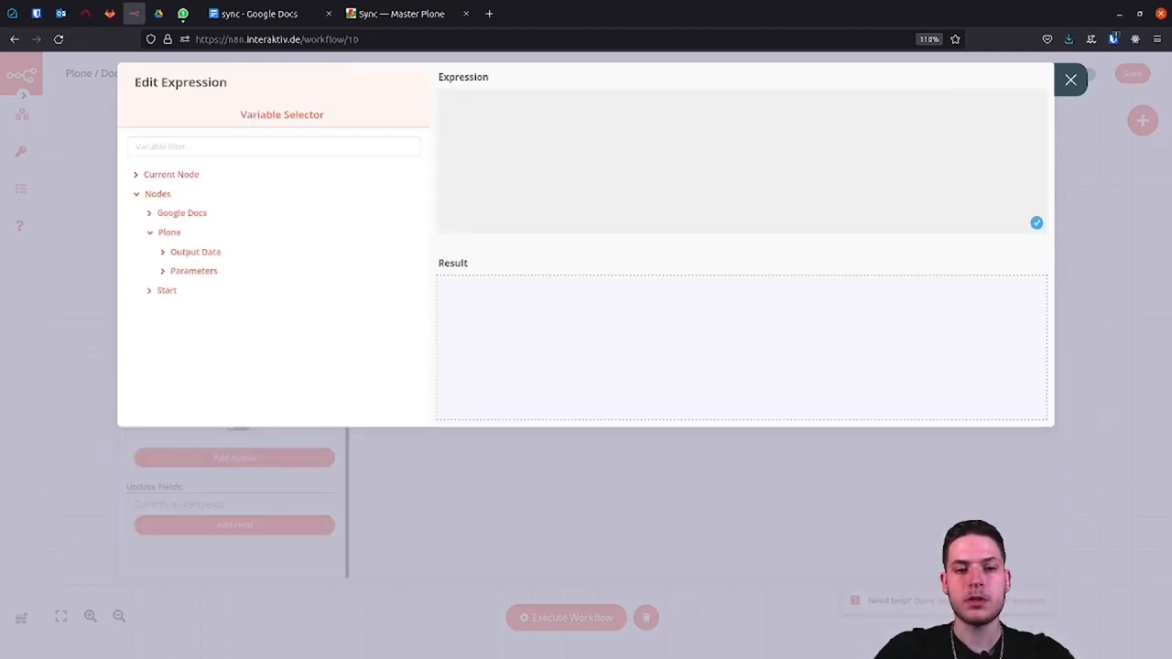
click(195, 252)
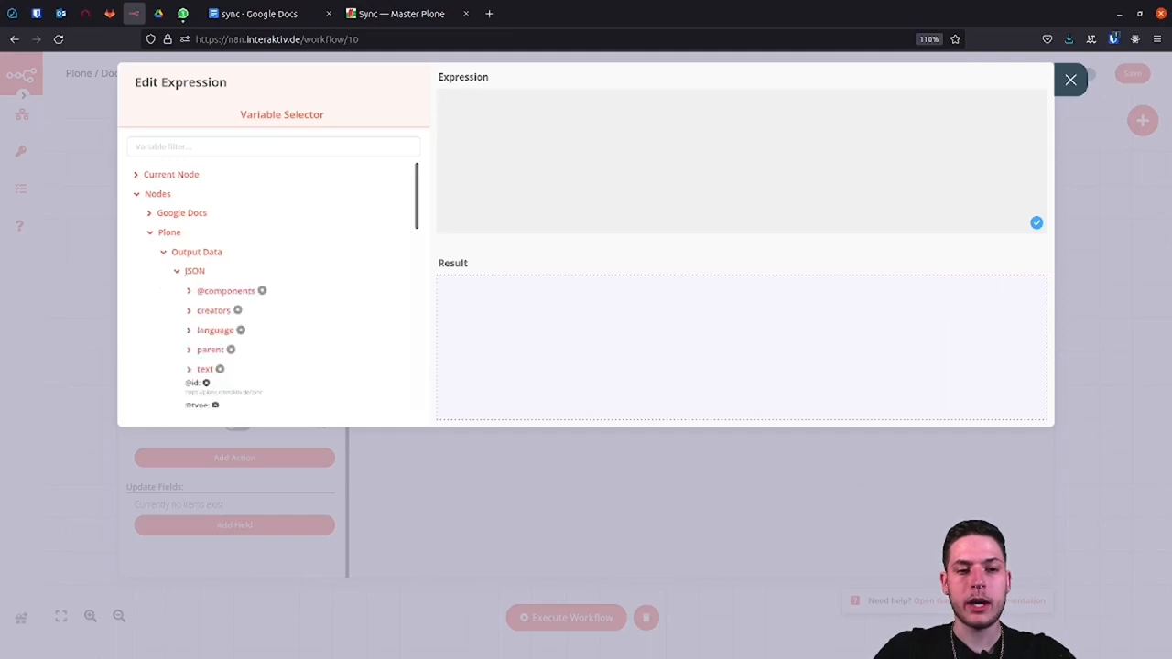
scroll(down, 3)
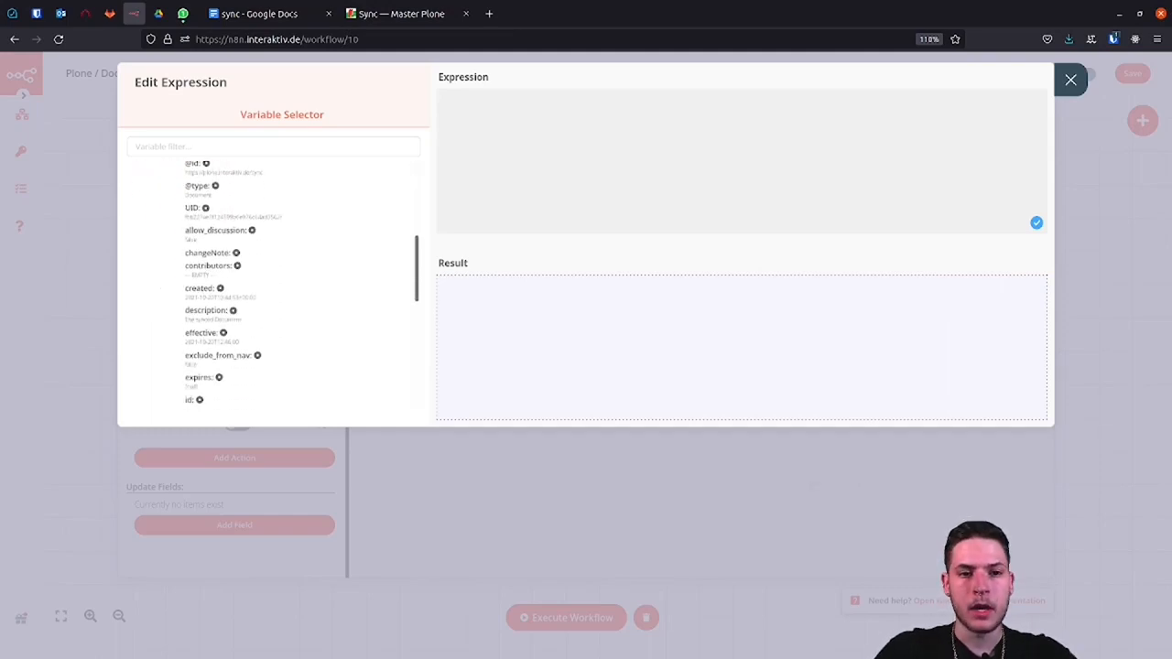
click(232, 310)
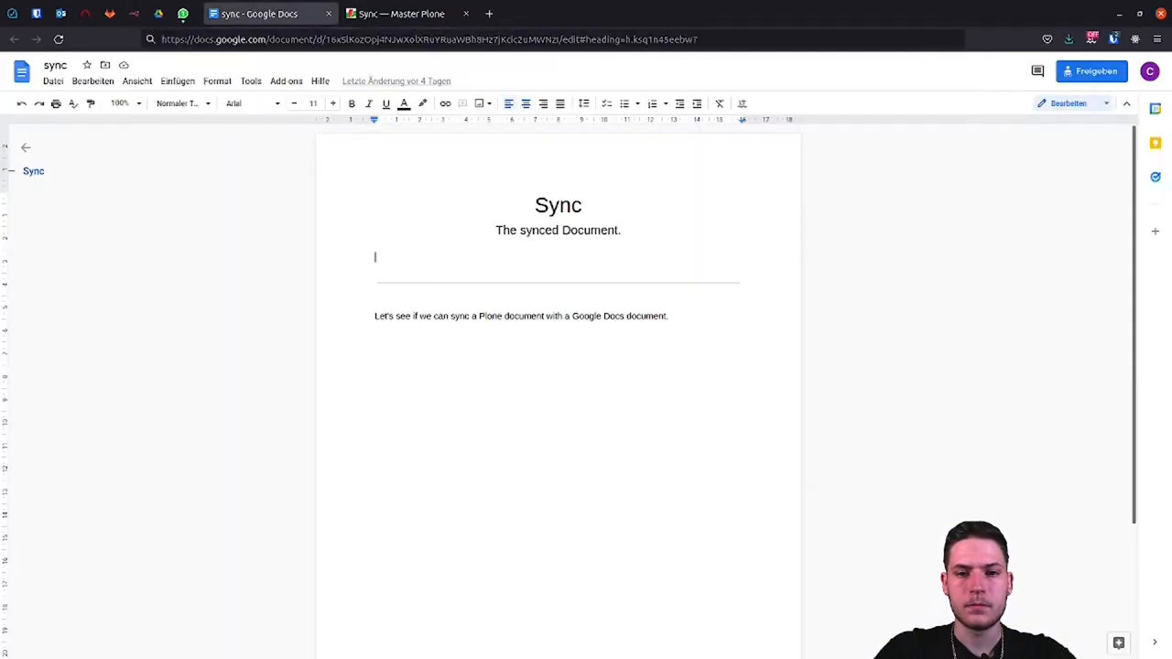
Step: Compare the Google Docs subtitle 'The synced Document.' with the Plone Sync page's edit form
click(621, 230)
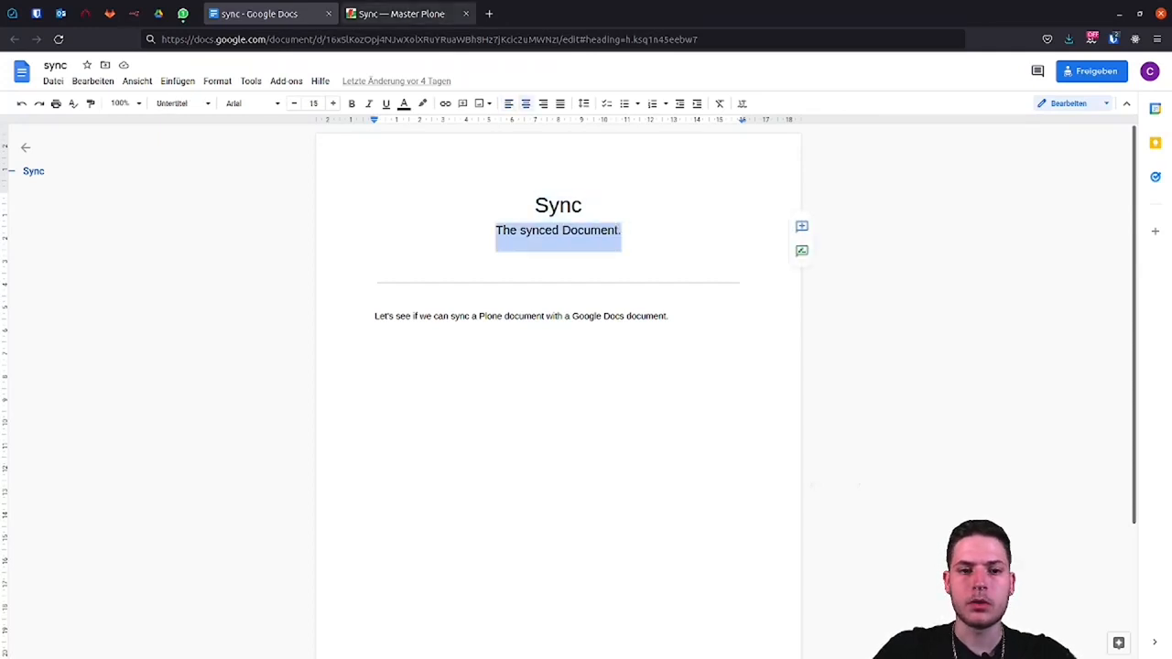
click(400, 13)
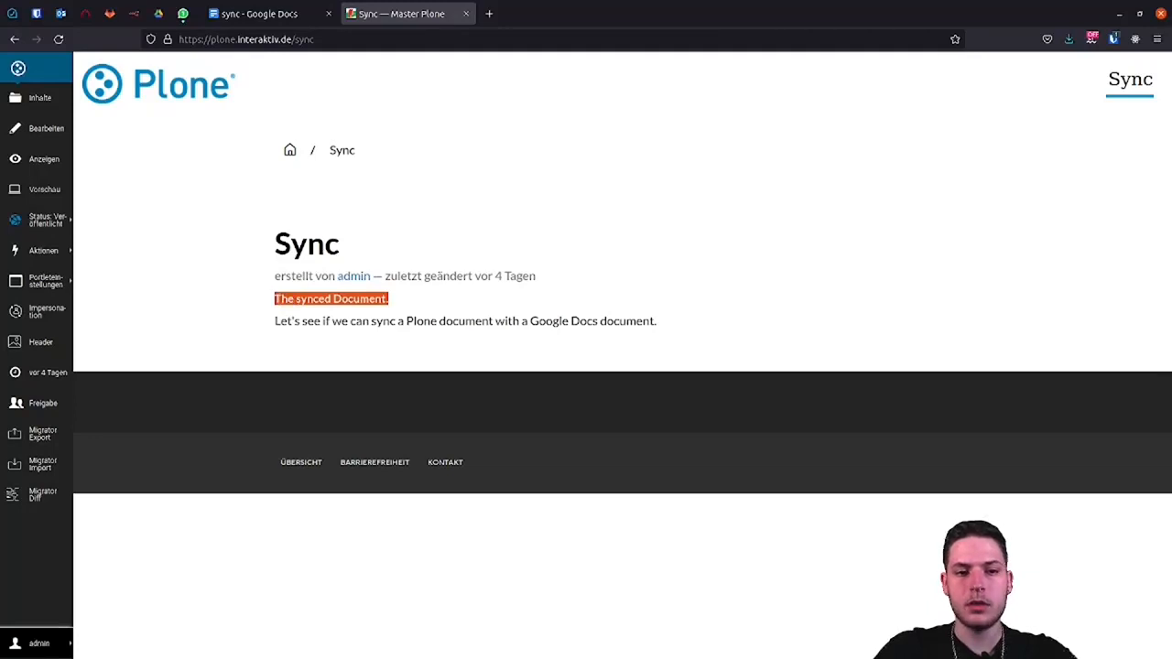
click(46, 128)
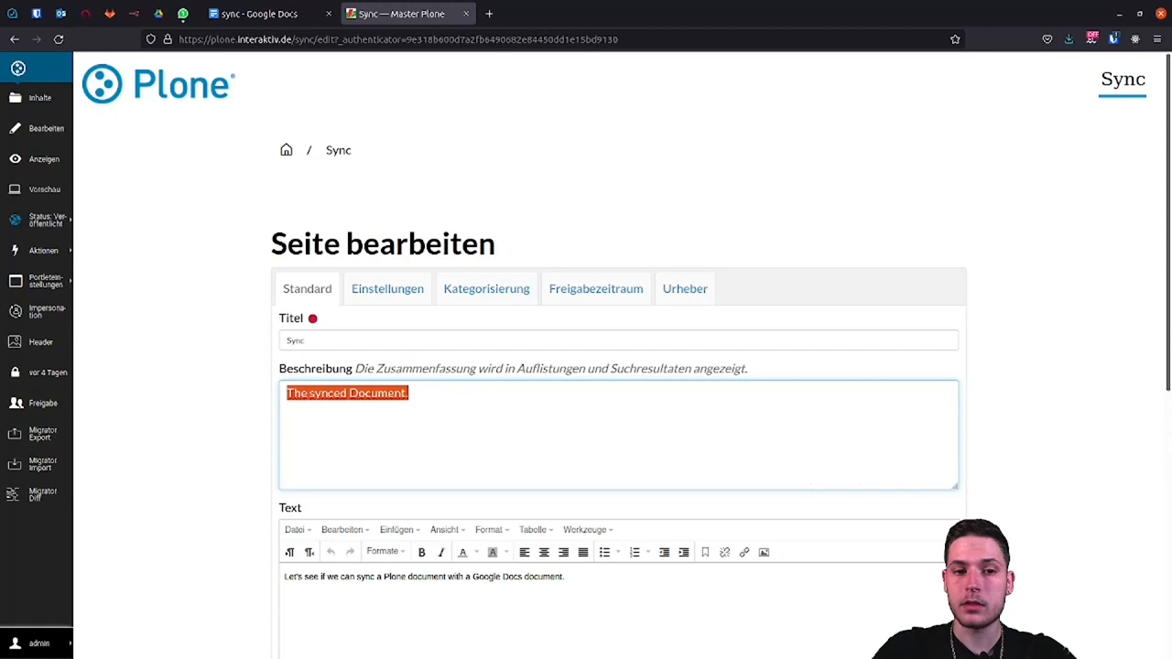
Step: Replace the Plone Sync page description with 'The new description.' and view the unchanged Google Doc
key(Delete)
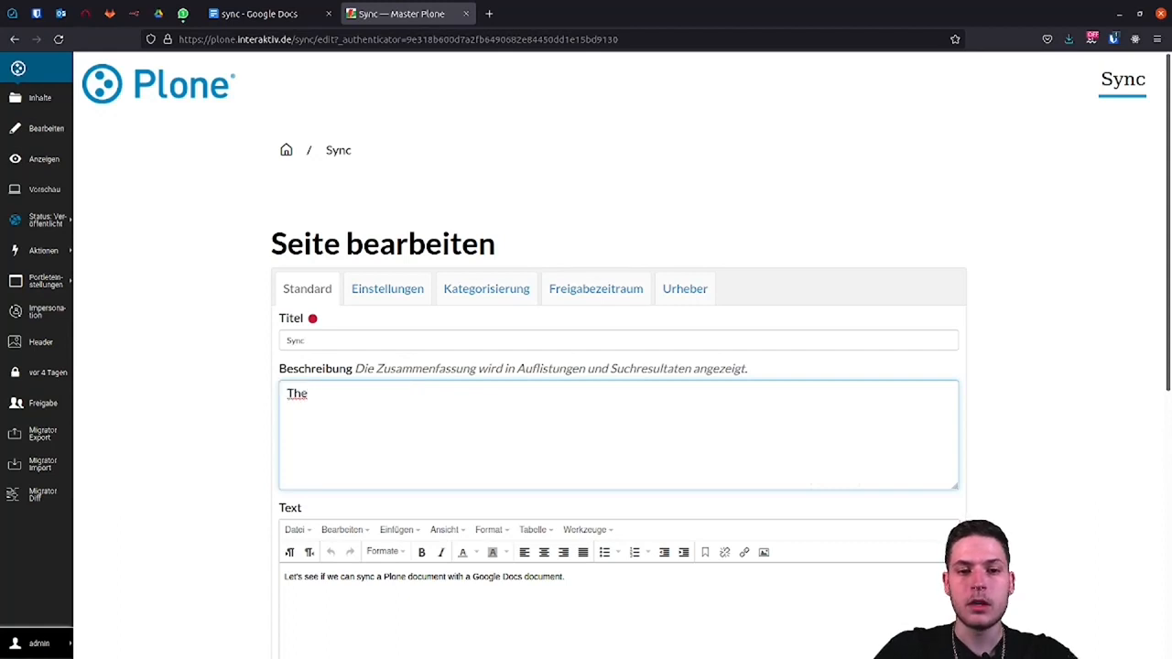
text(new desc)
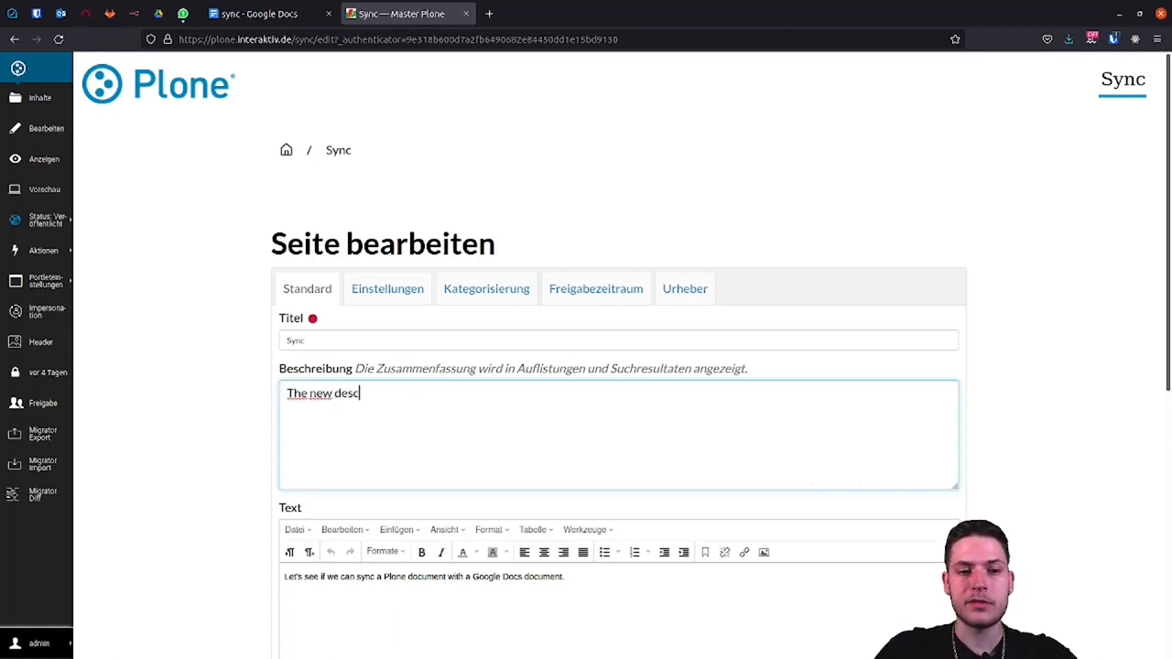
text(ription.)
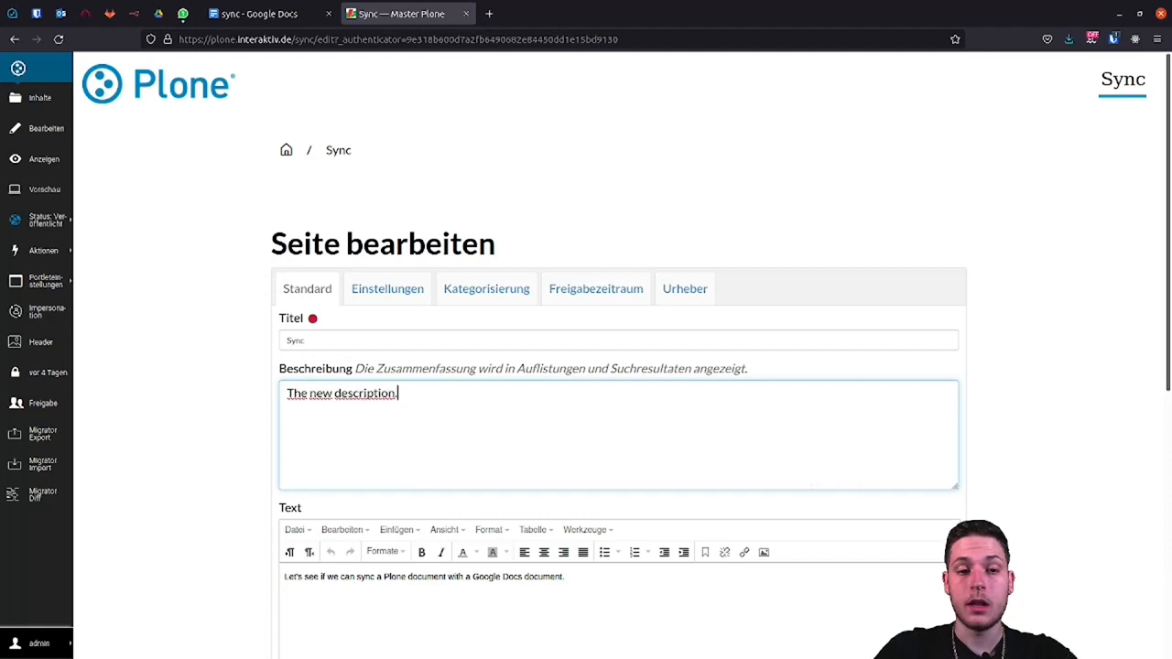
click(261, 13)
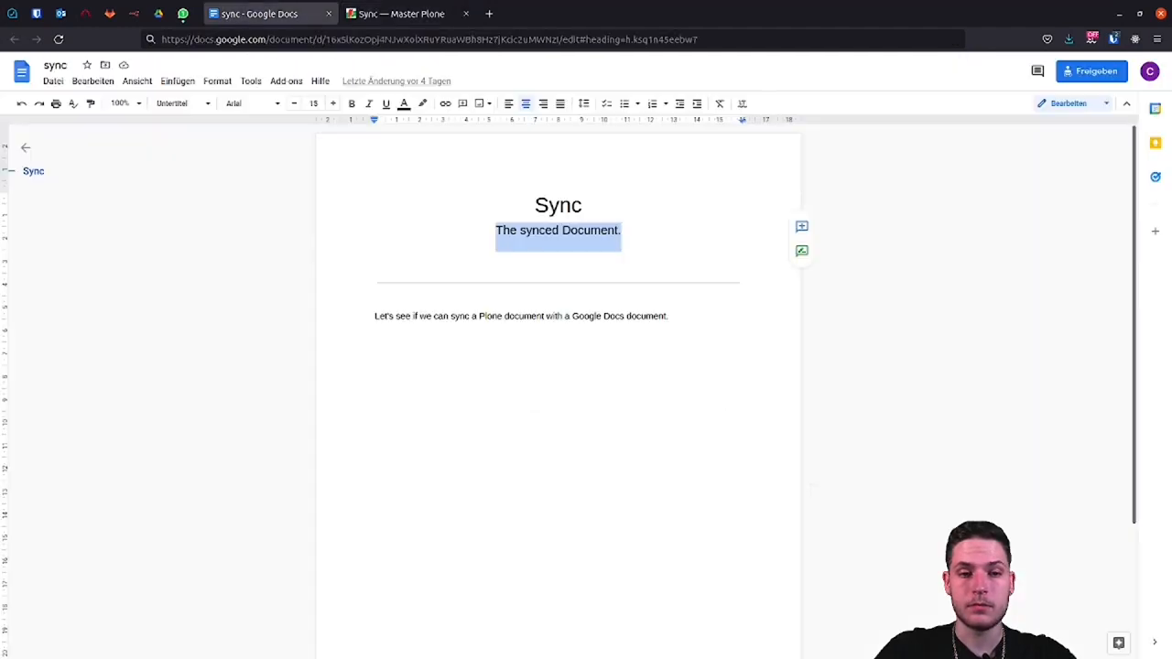
Step: Run the workflow and confirm Plone and the Google Docs subtitle both read 'The new description.'
click(396, 13)
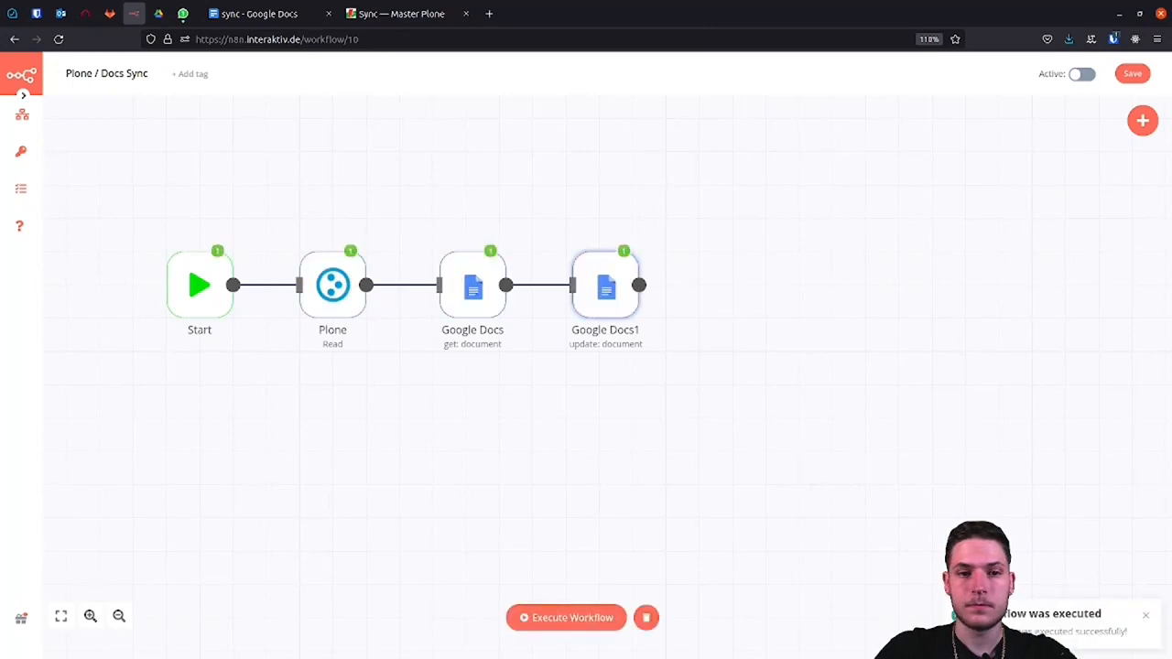
click(403, 13)
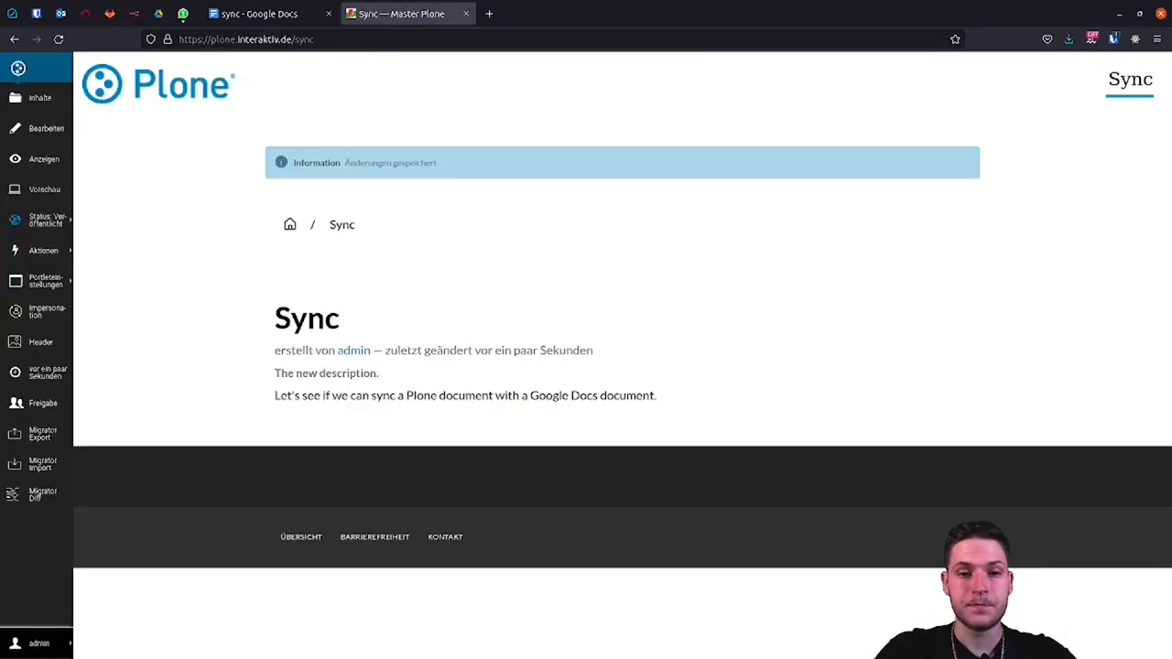
click(266, 13)
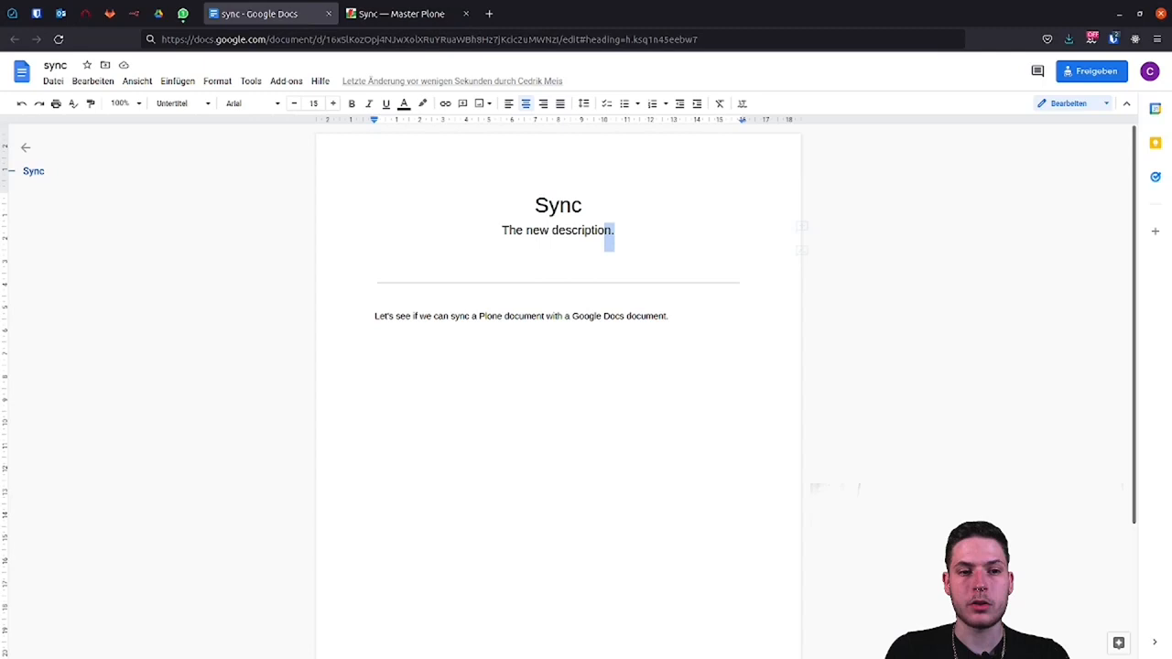
click(398, 13)
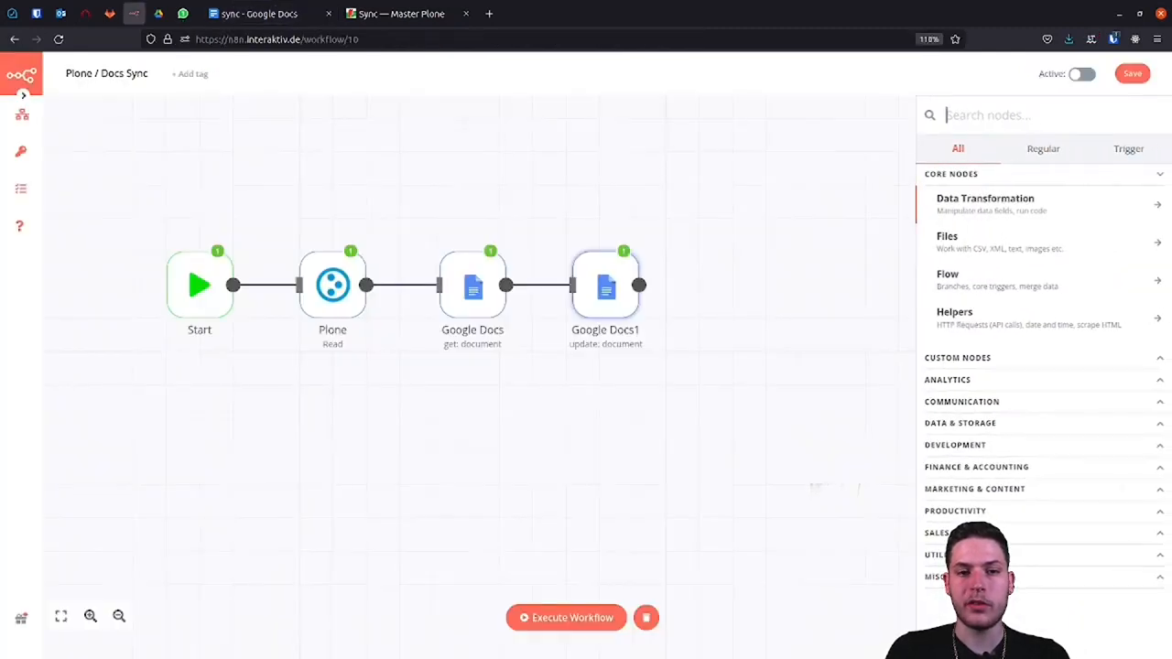
Step: Search the node list for Cron and Webhook, then clear the search to show regular nodes
text(Cron)
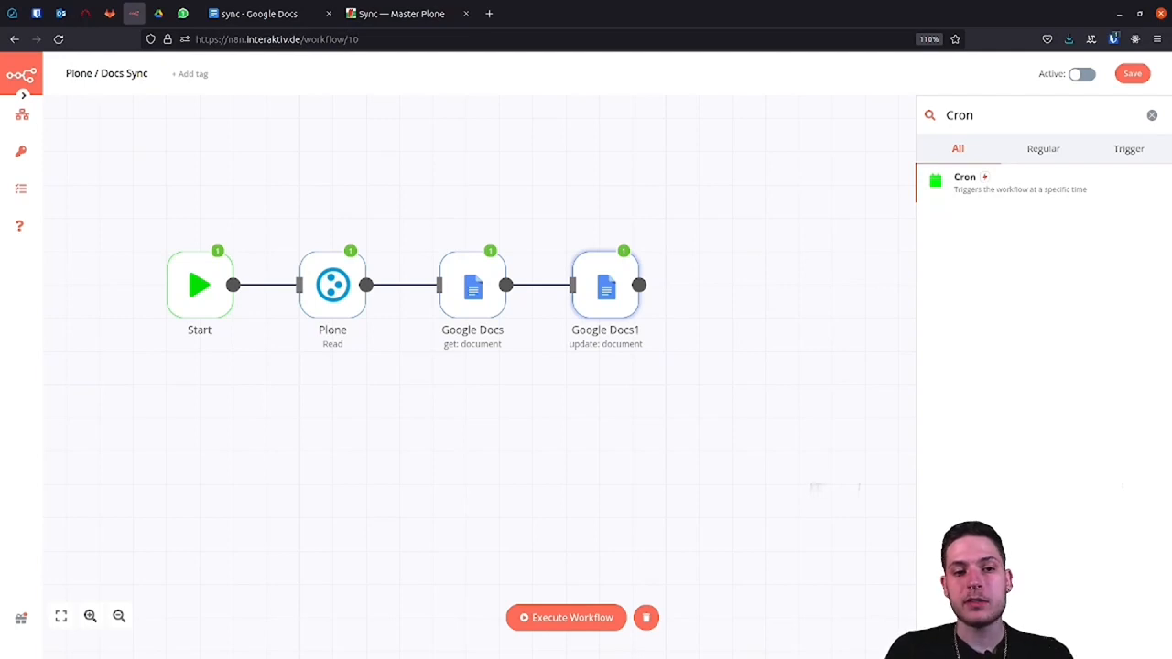
text(Webhook)
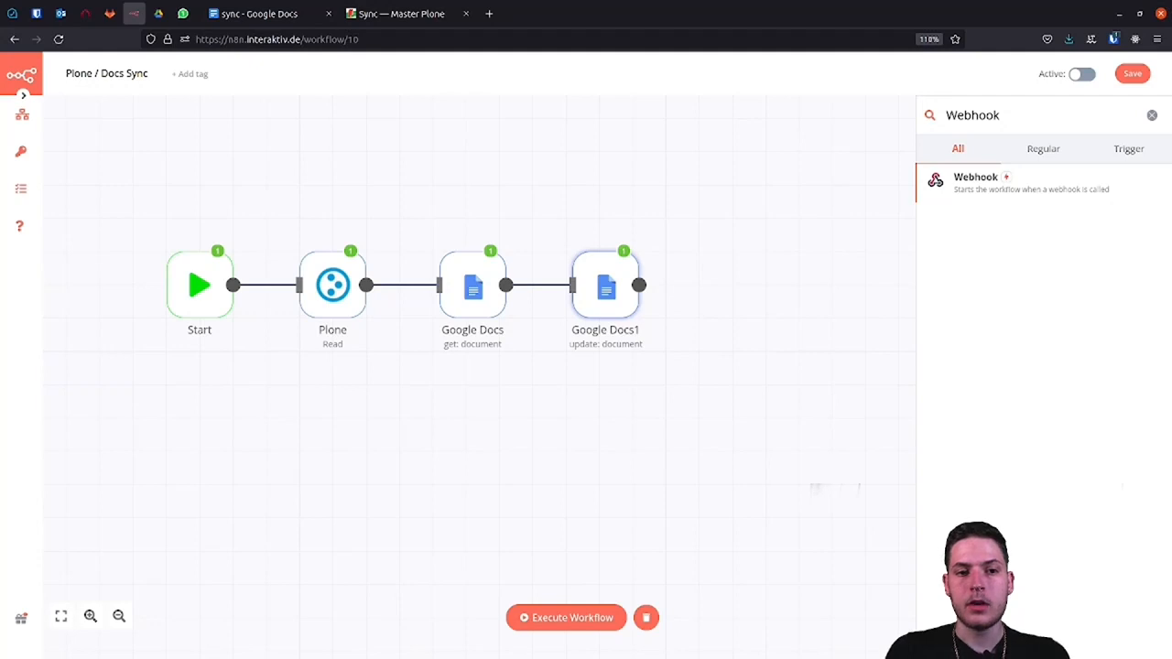
click(1152, 115)
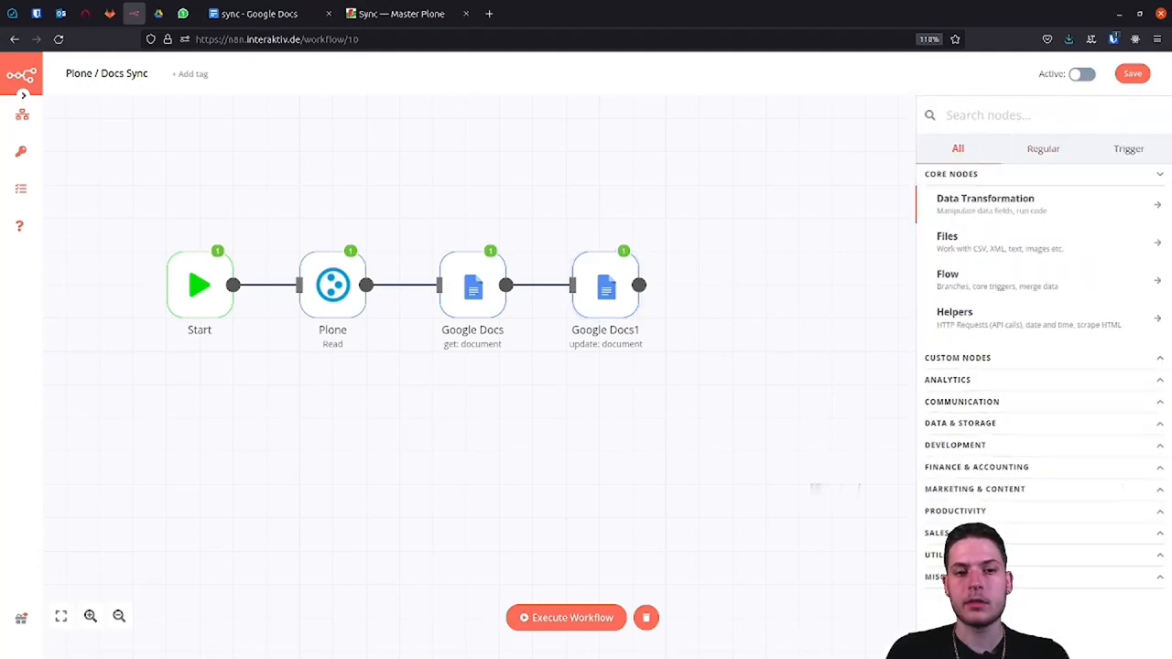
click(1043, 148)
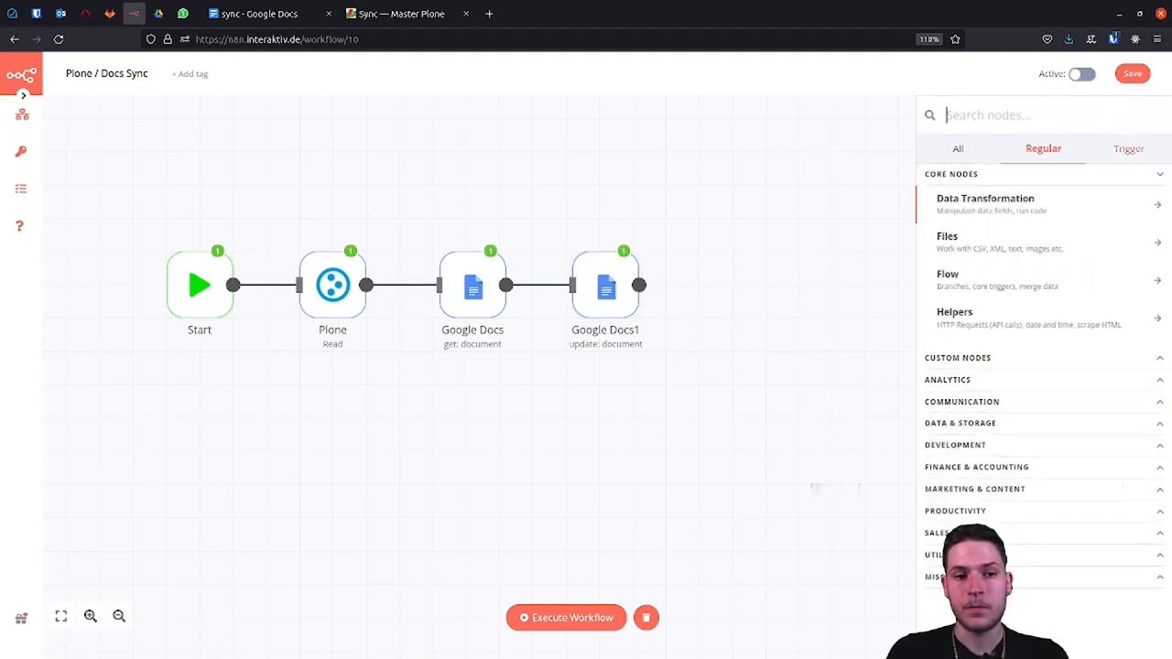